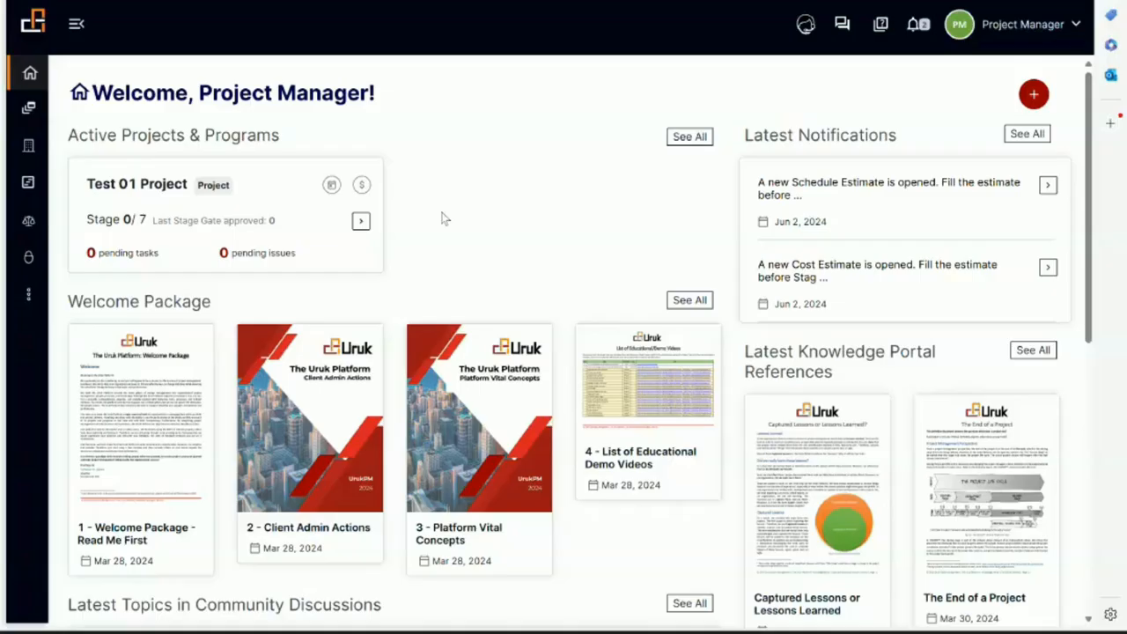
mouse_move(409, 160)
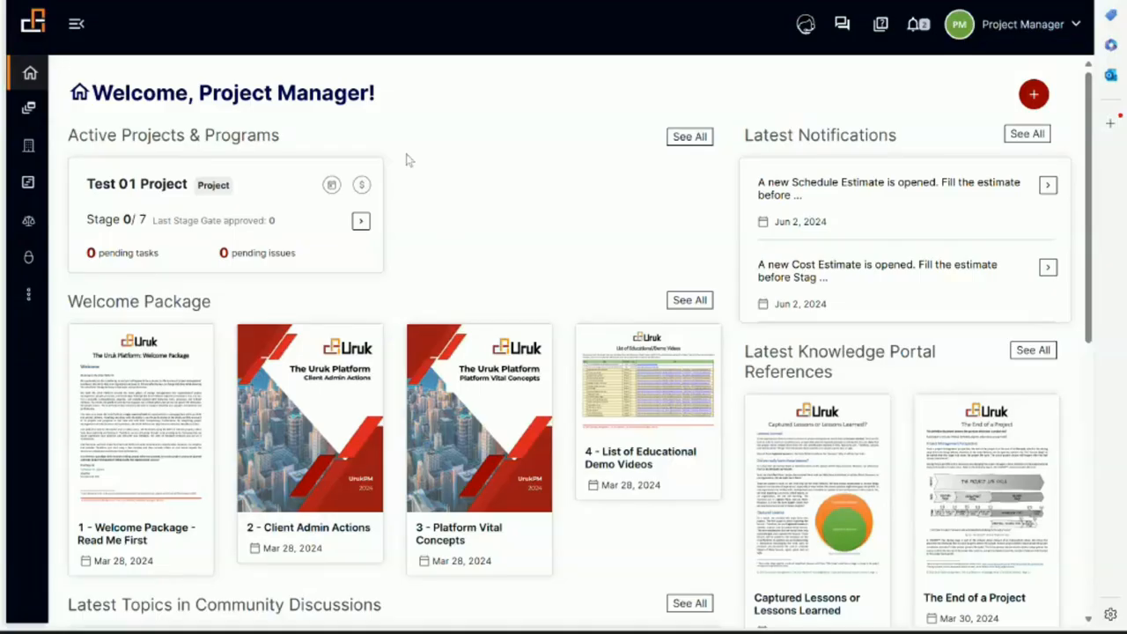
mouse_move(489, 155)
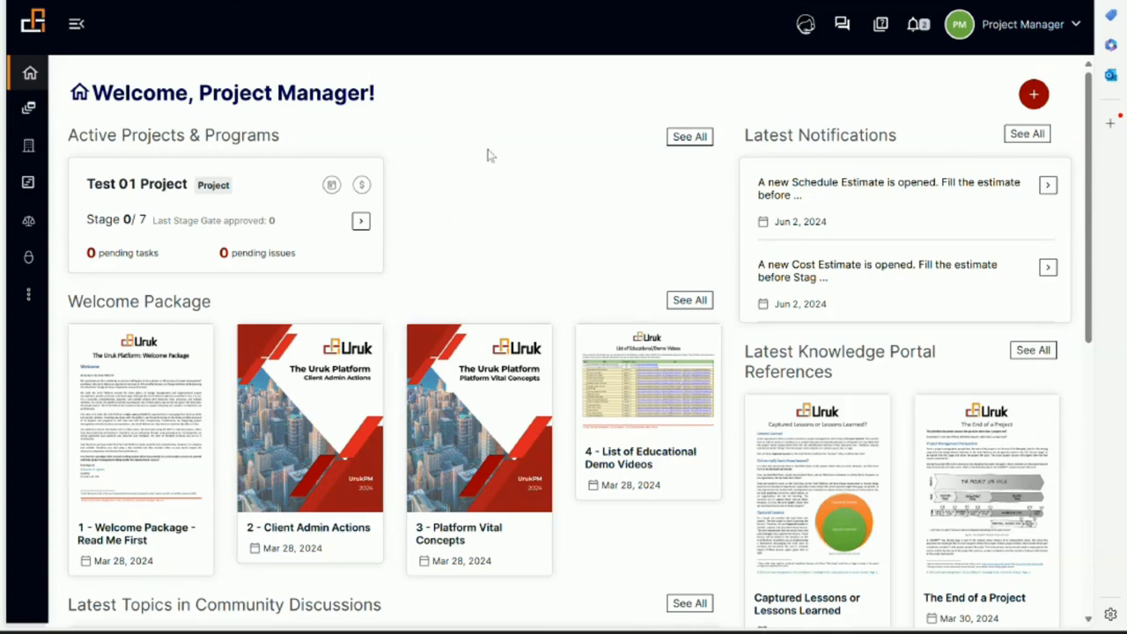
mouse_move(426, 185)
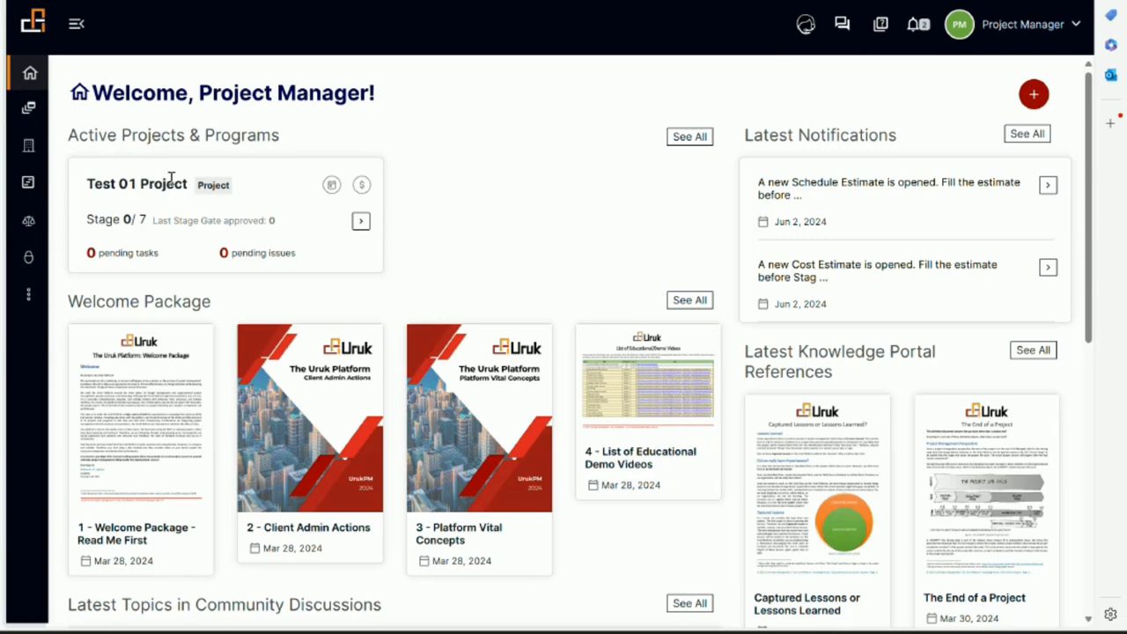
mouse_move(197, 226)
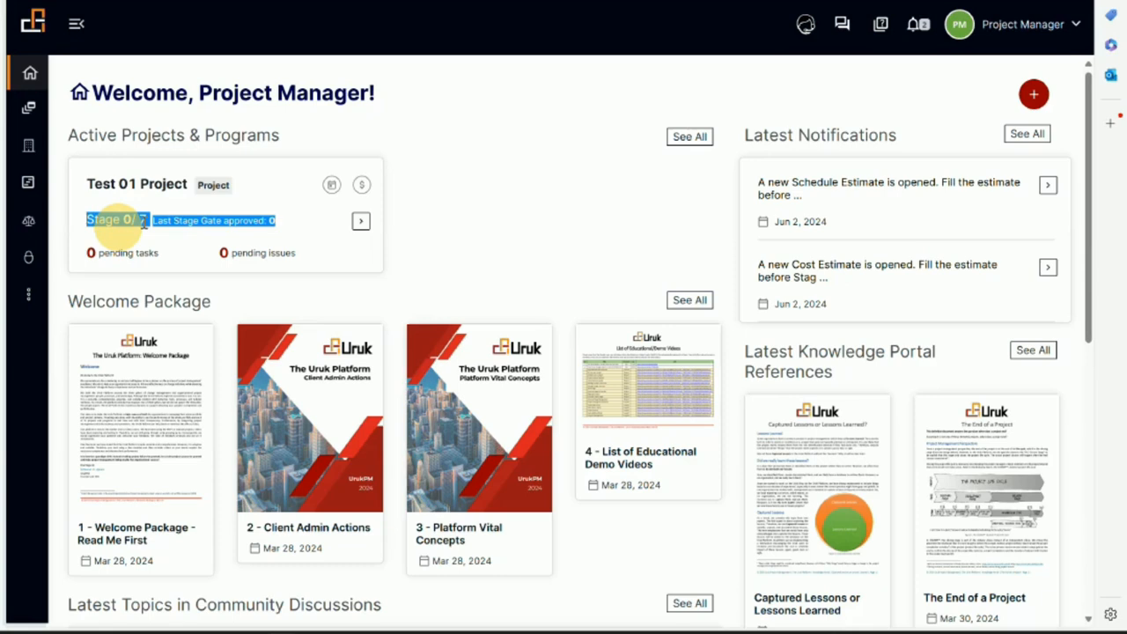
mouse_move(173, 218)
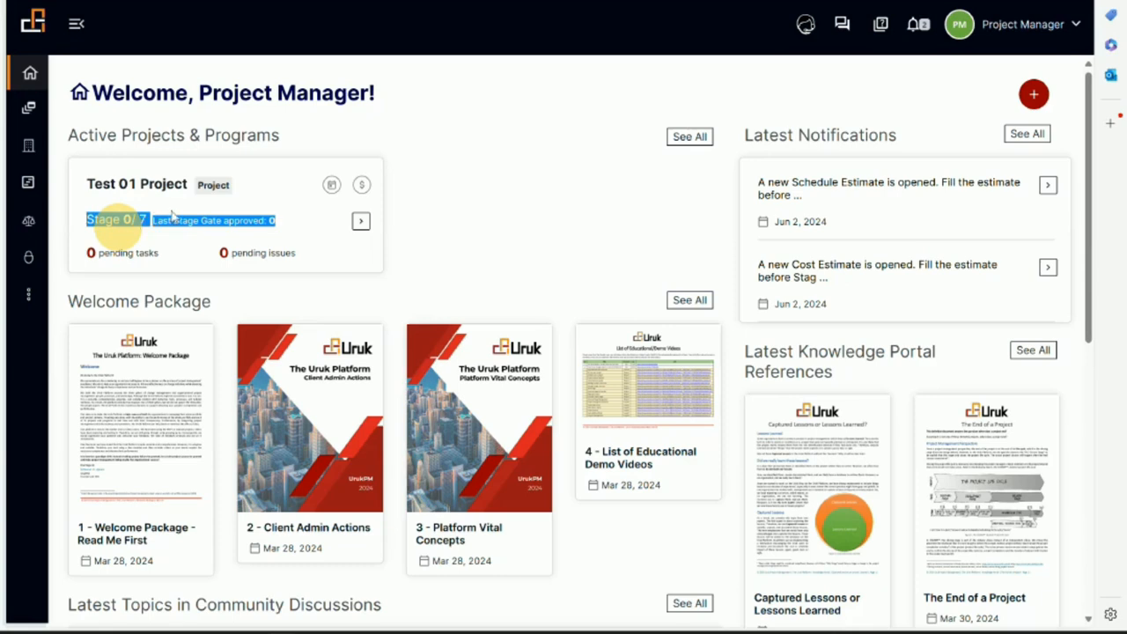
mouse_move(155, 229)
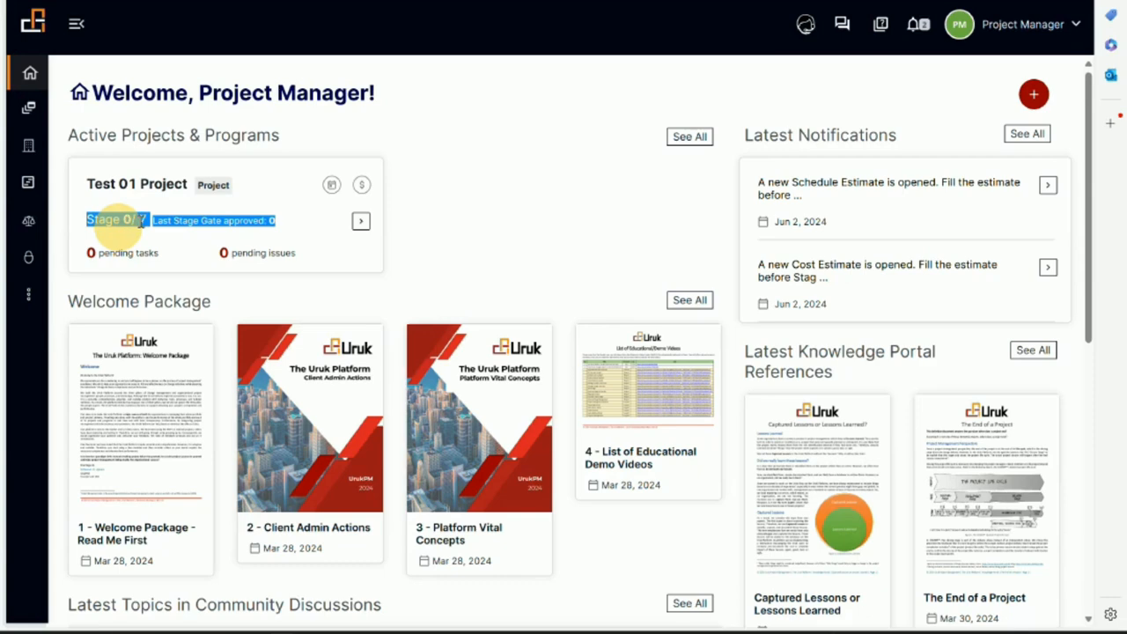
mouse_move(243, 215)
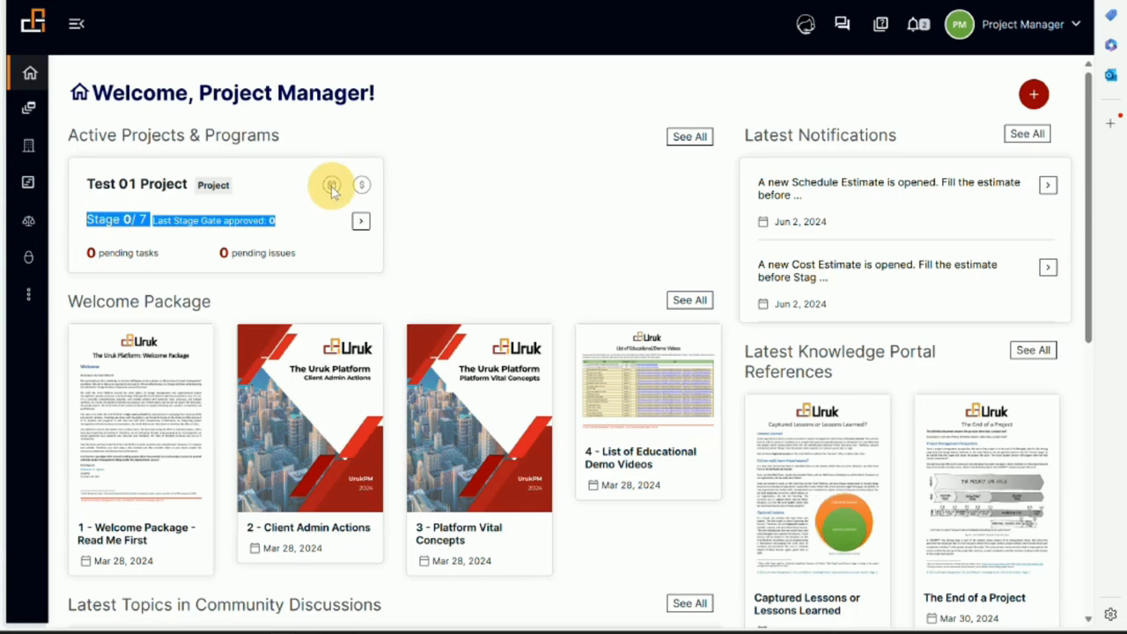
mouse_move(331, 185)
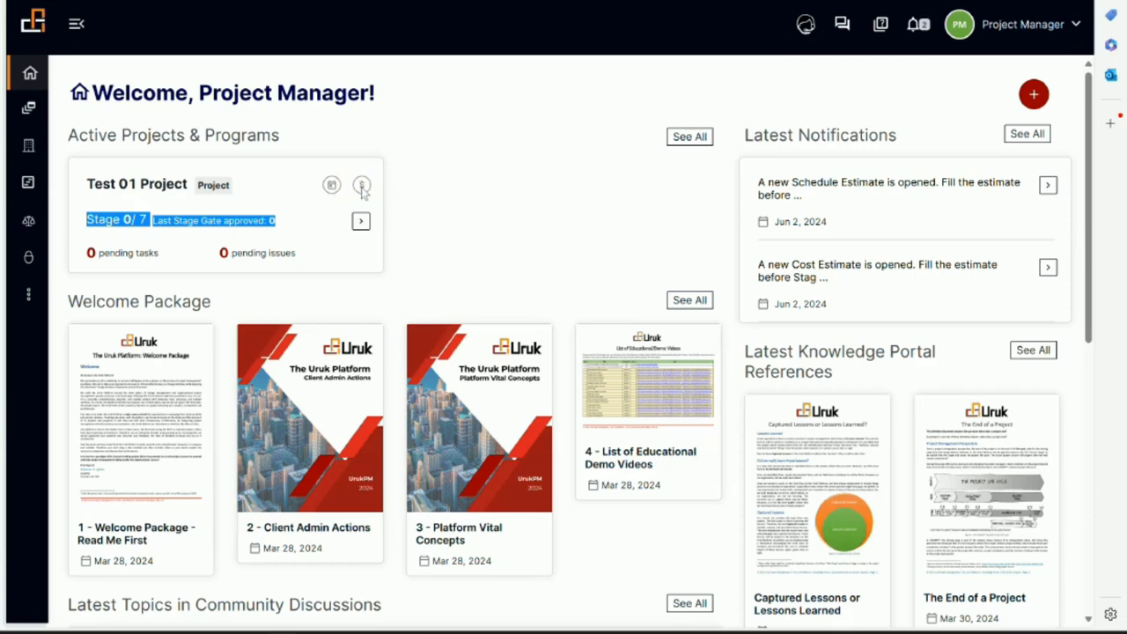
mouse_move(319, 165)
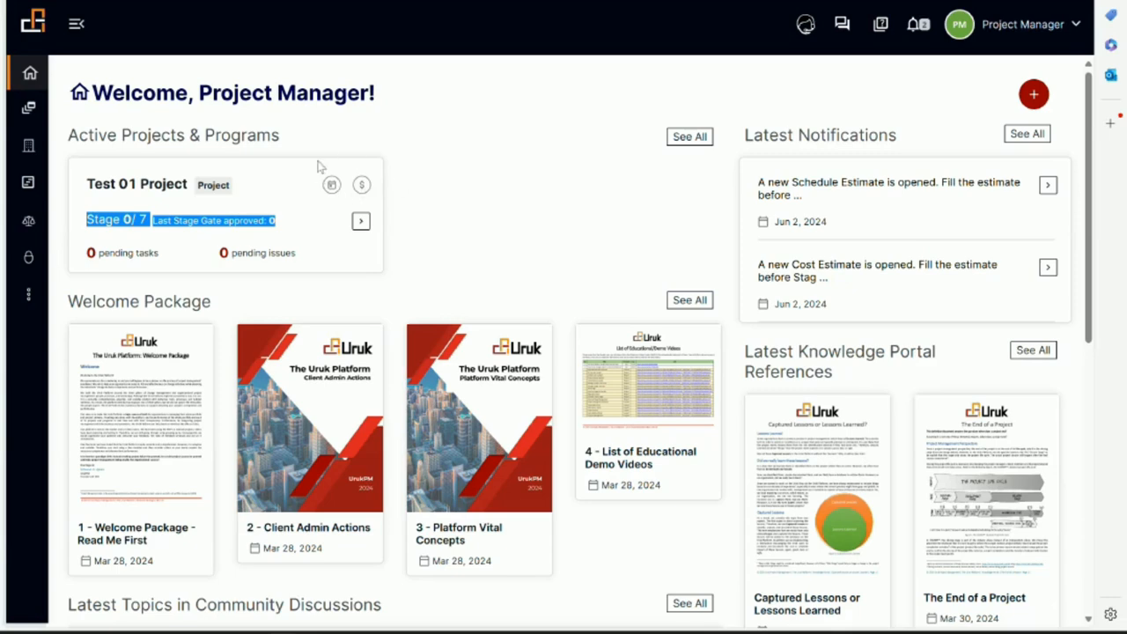
mouse_move(370, 208)
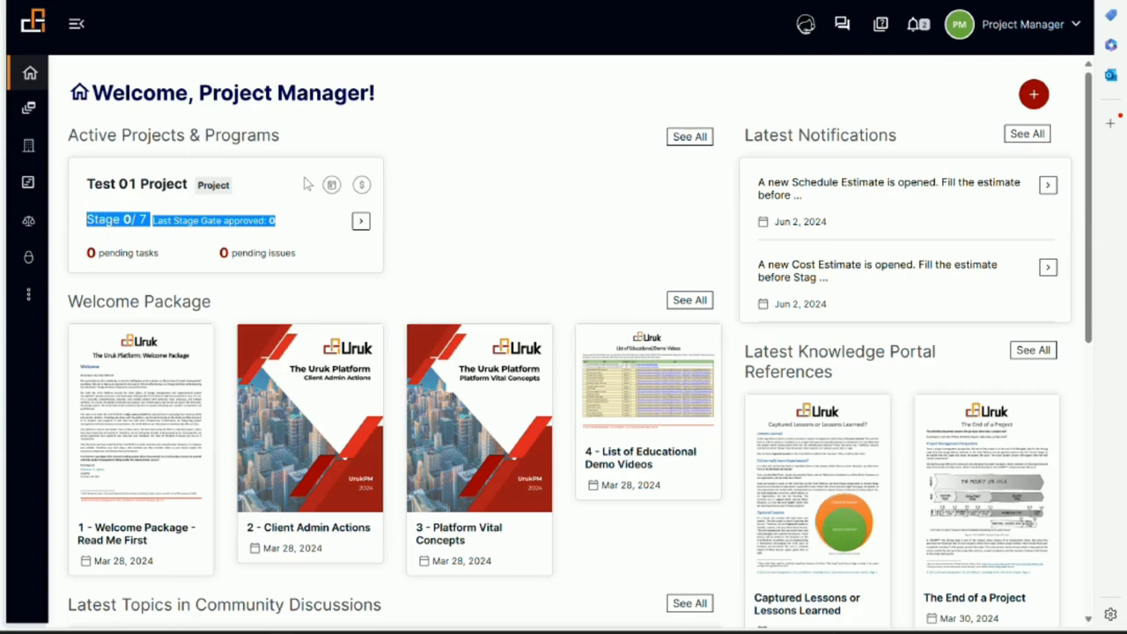
mouse_move(359, 232)
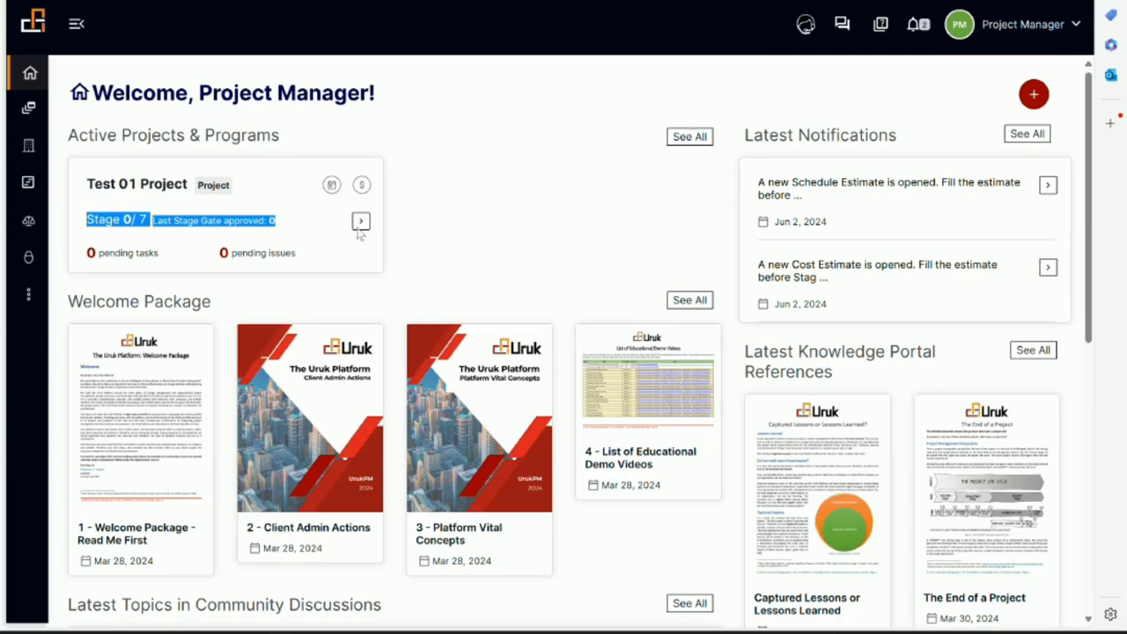
mouse_move(240, 243)
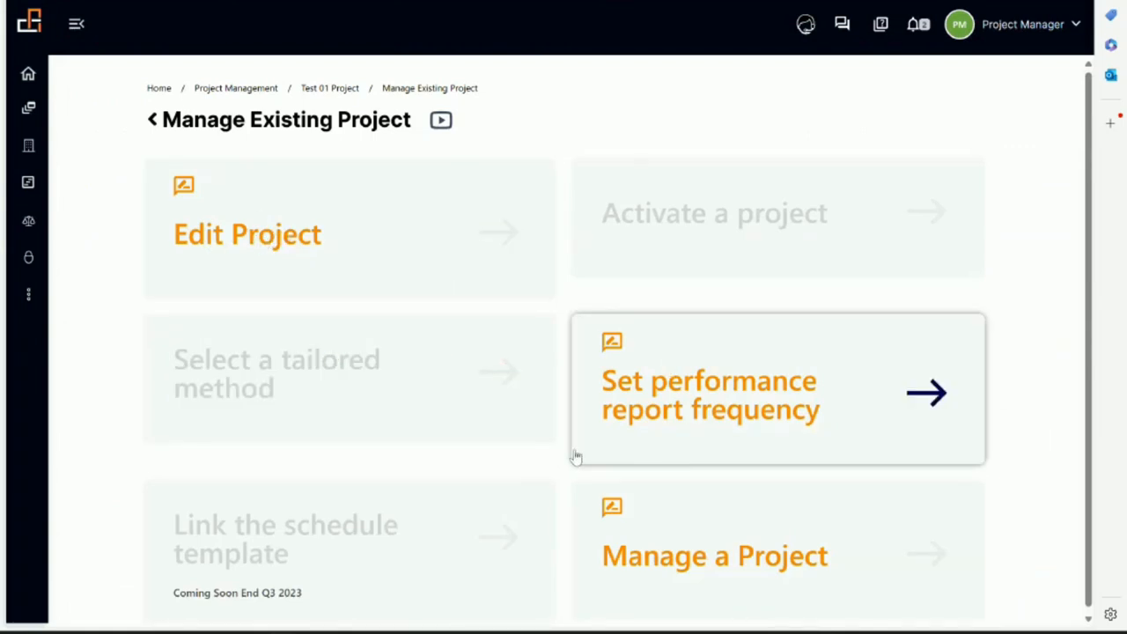
mouse_move(303, 220)
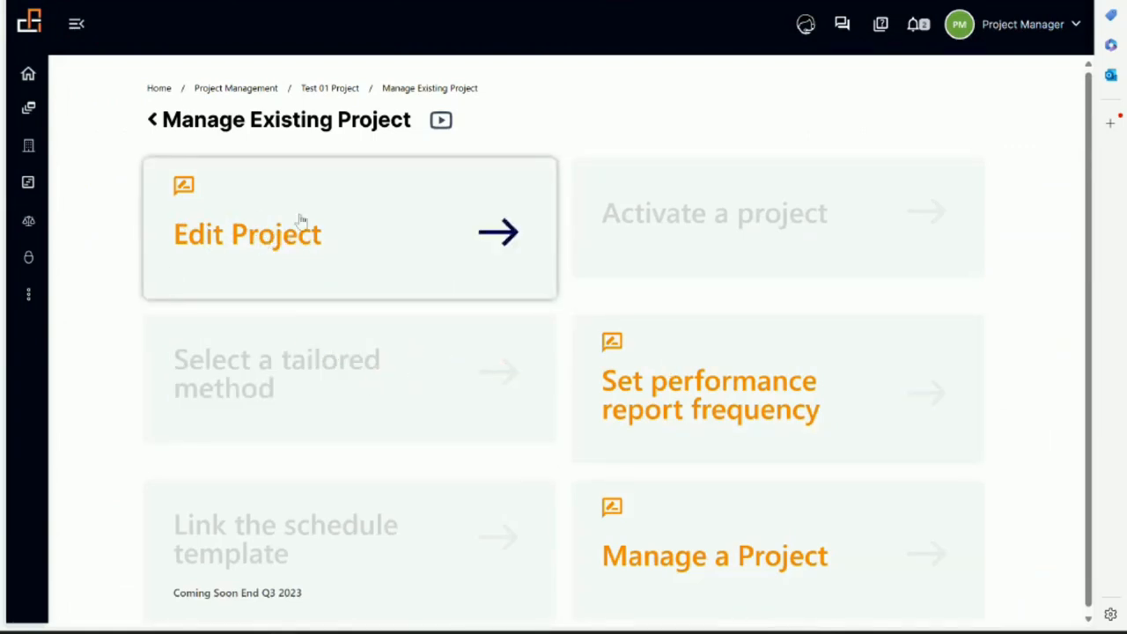
mouse_move(465, 349)
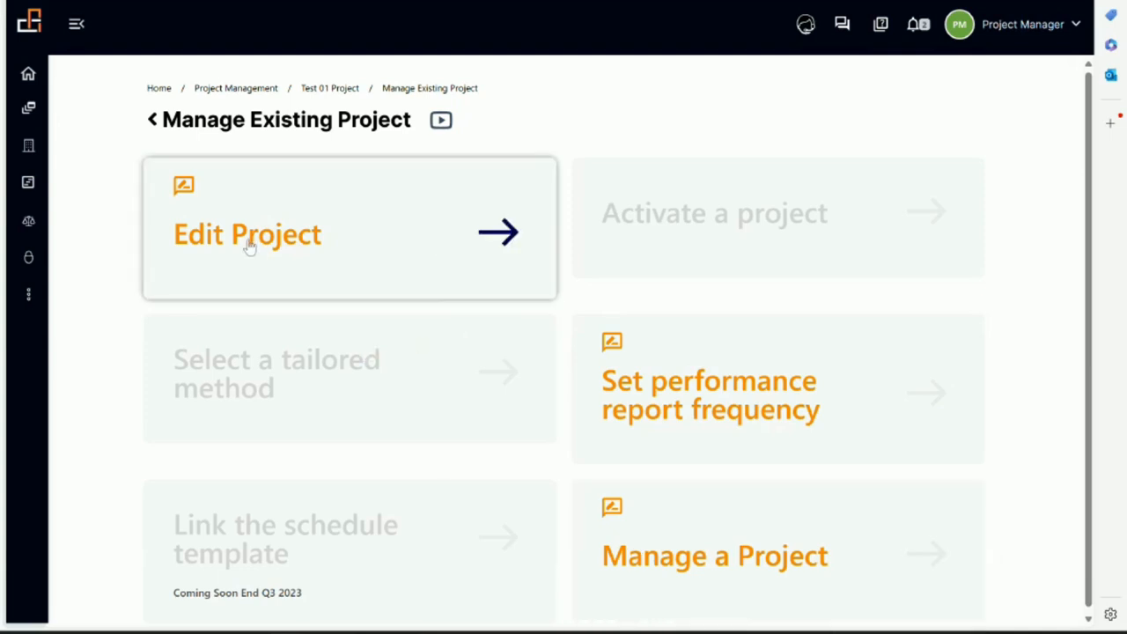
mouse_move(292, 331)
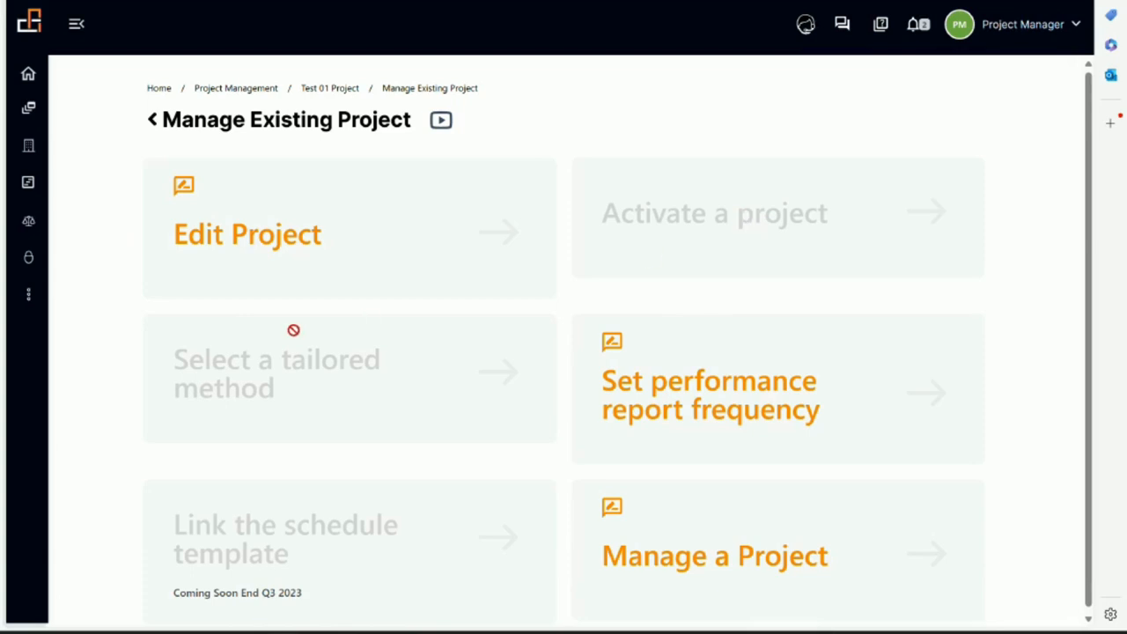
mouse_move(726, 414)
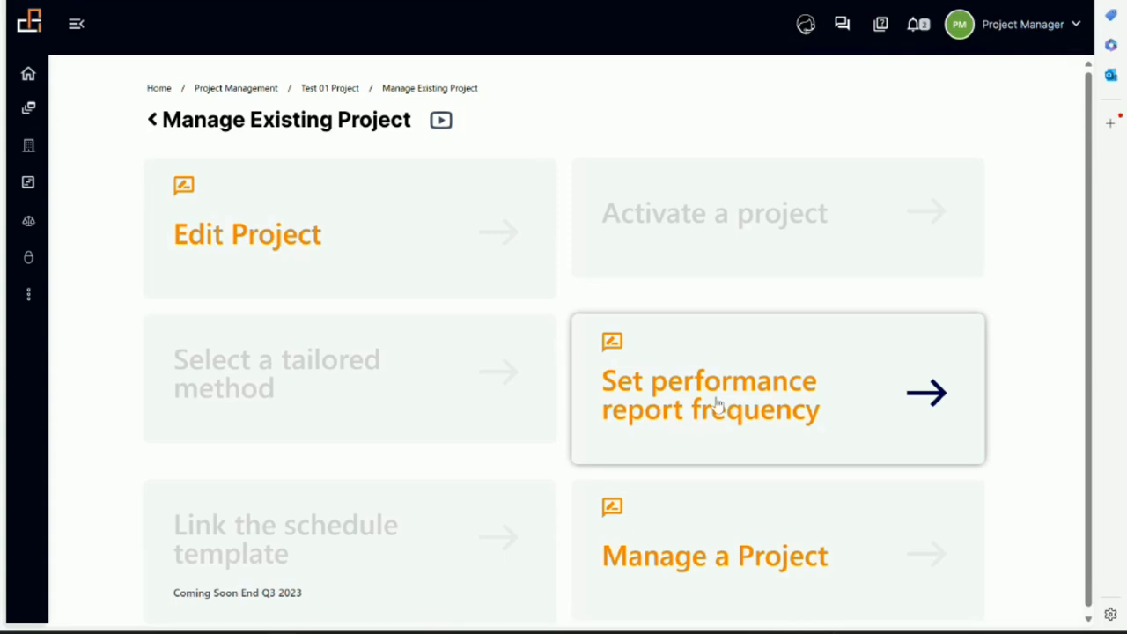
mouse_move(678, 408)
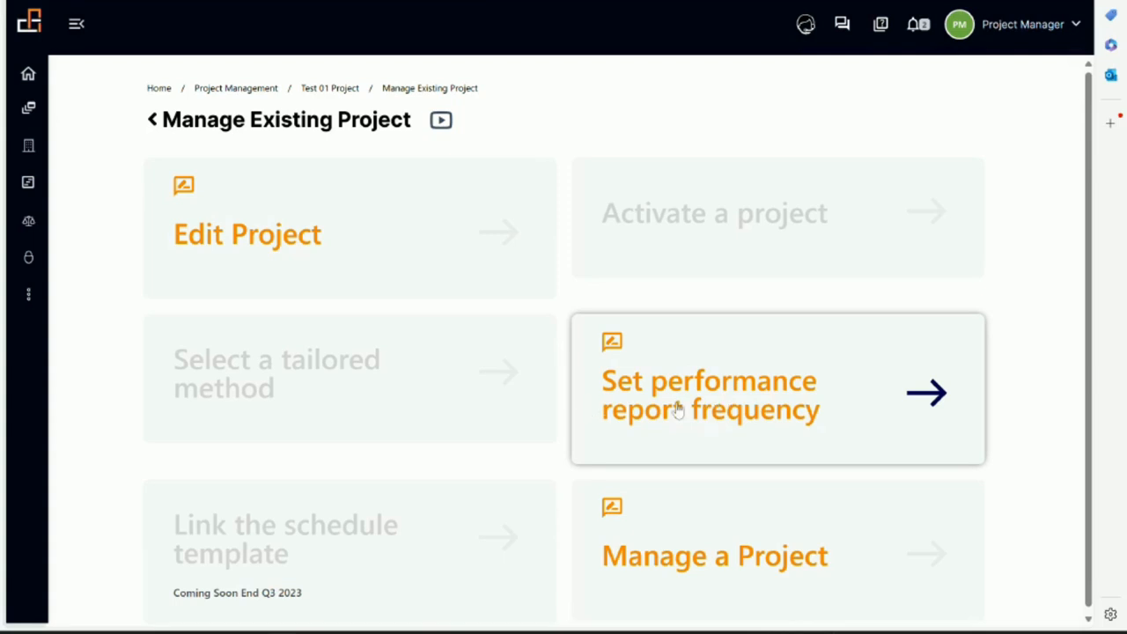
mouse_move(713, 401)
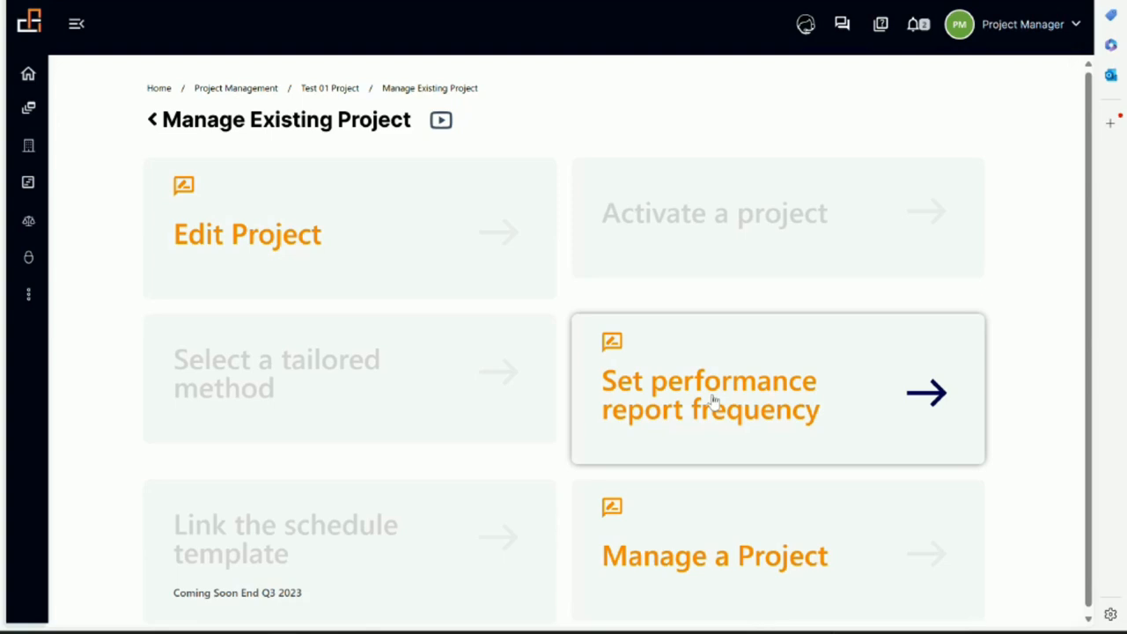
- Enter Communication Management via the Set performance report frequency tile and review its planning fields
click(708, 394)
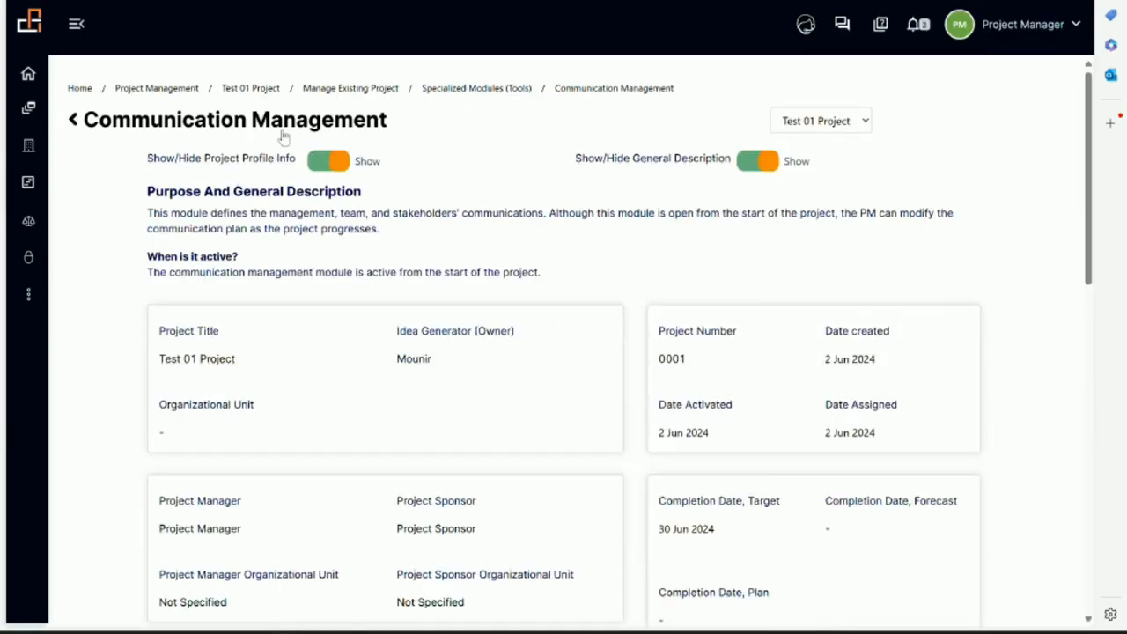
scroll(down, 3)
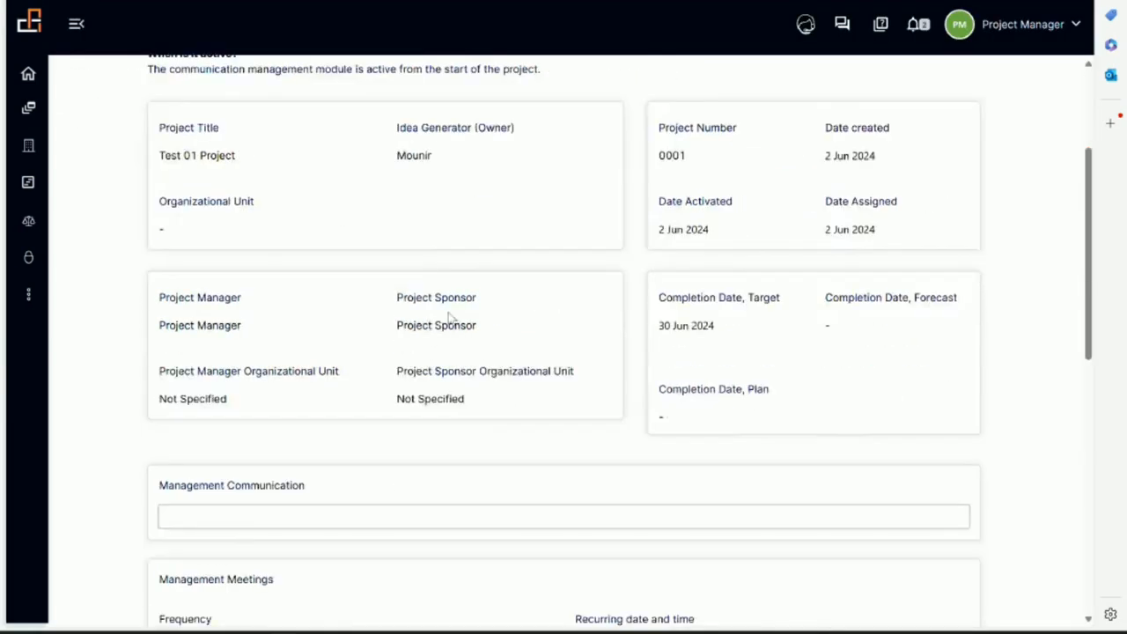
scroll(down, 3)
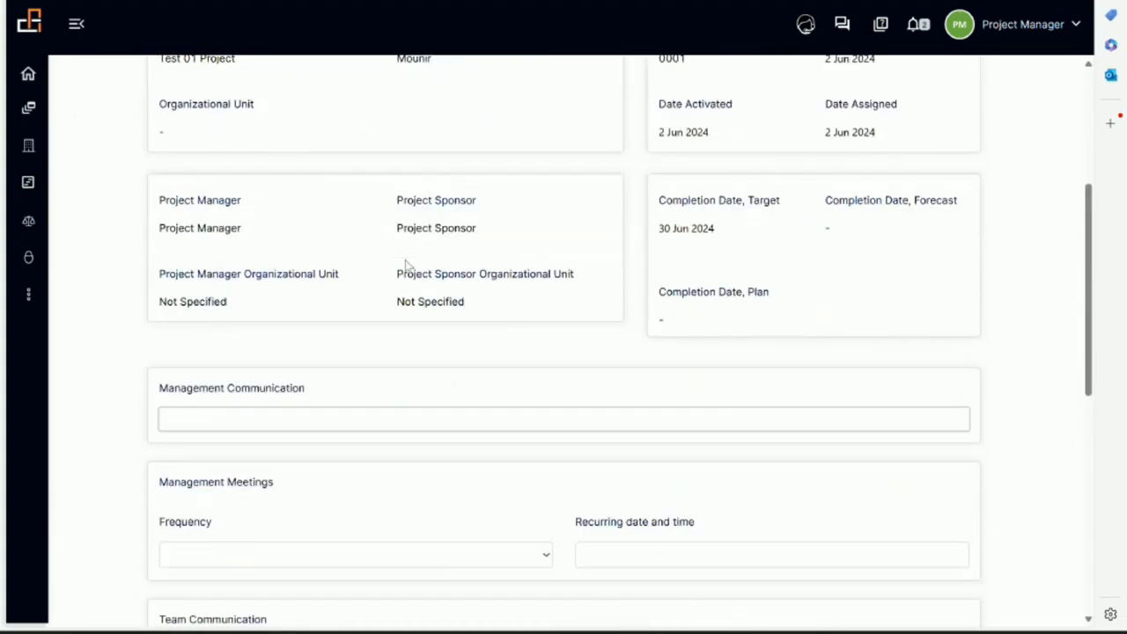
scroll(up, 3)
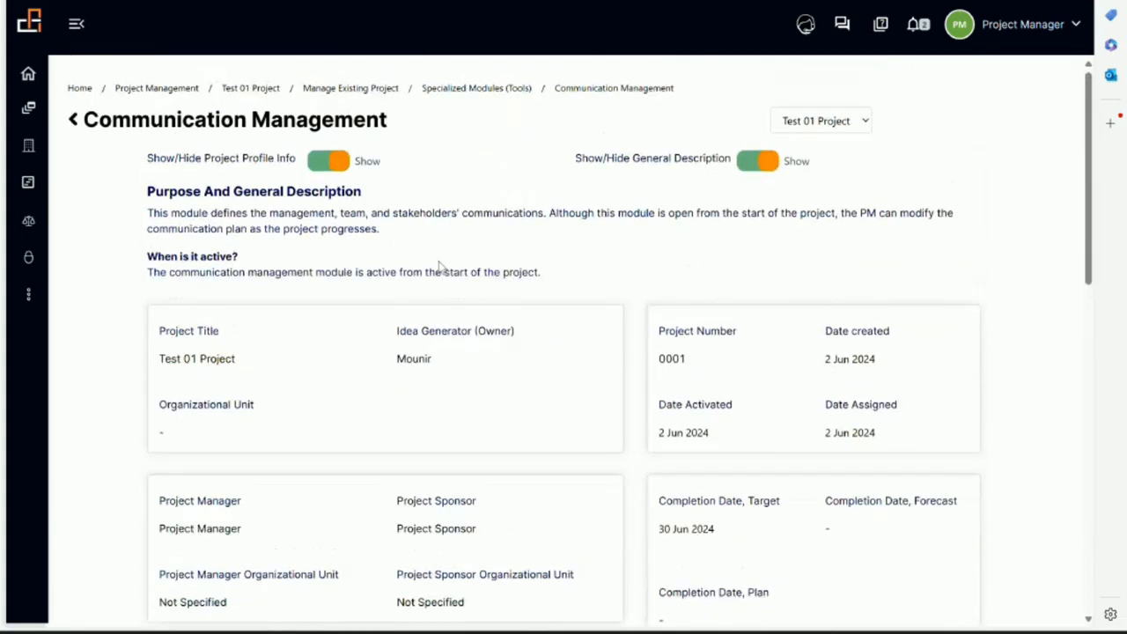
mouse_move(192, 143)
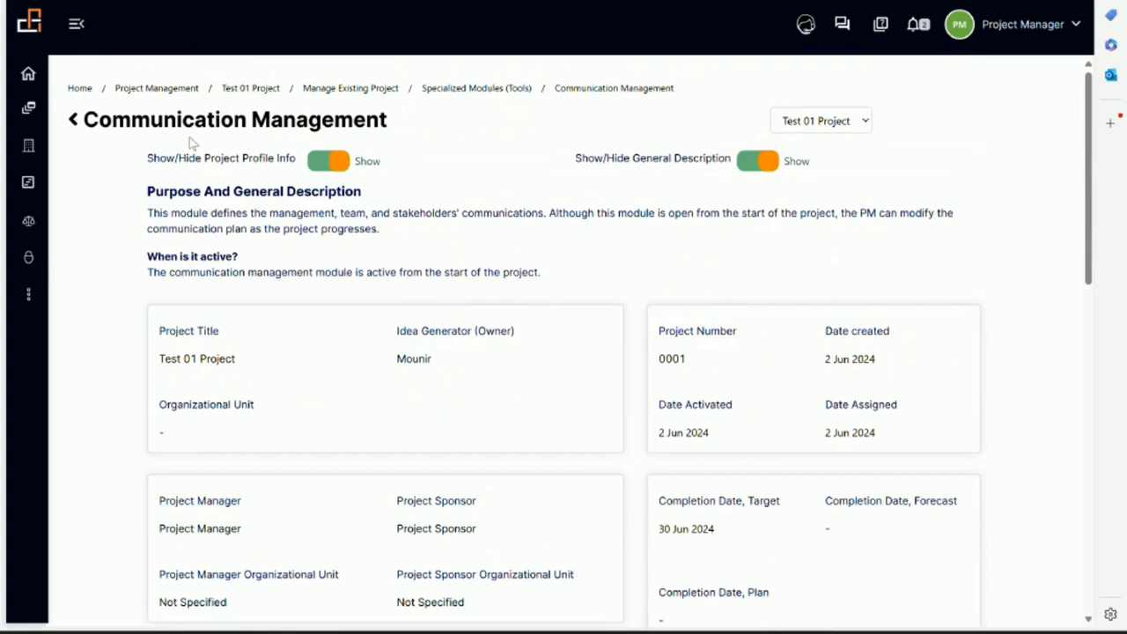
mouse_move(440, 294)
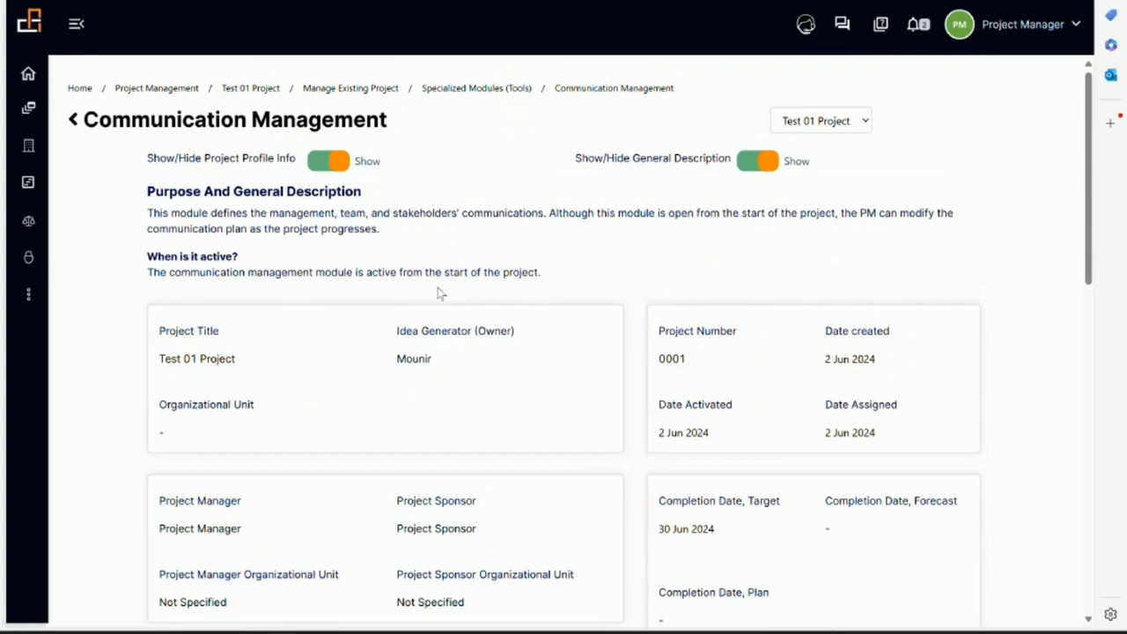
mouse_move(415, 296)
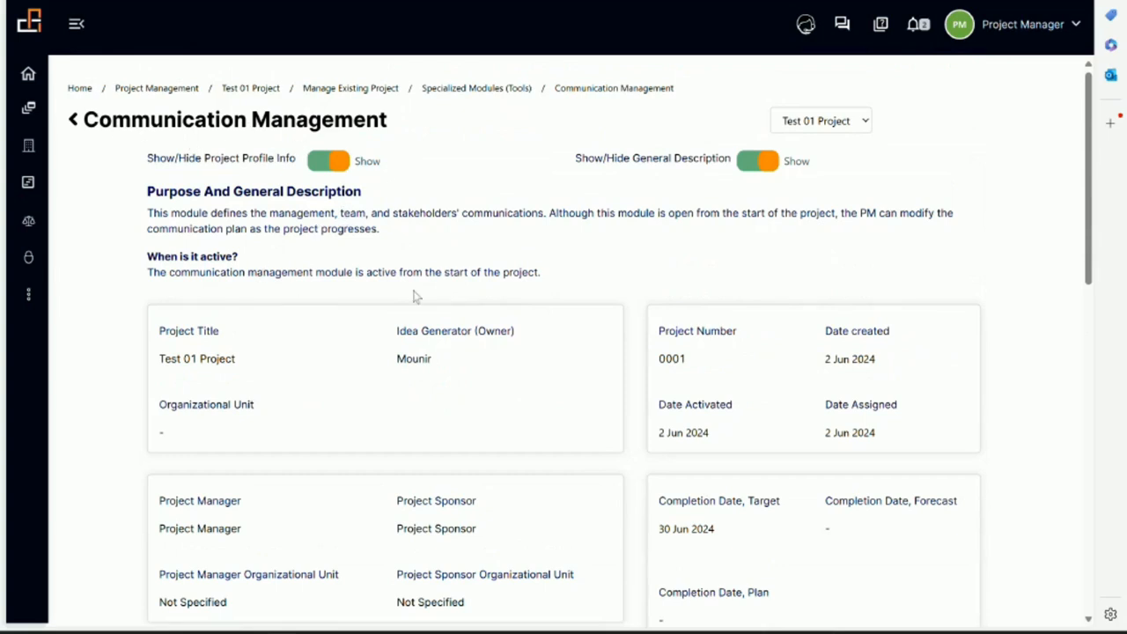
- Choose Weekly as the Reporting Period, revealing the required End Of Week field
scroll(down, 3)
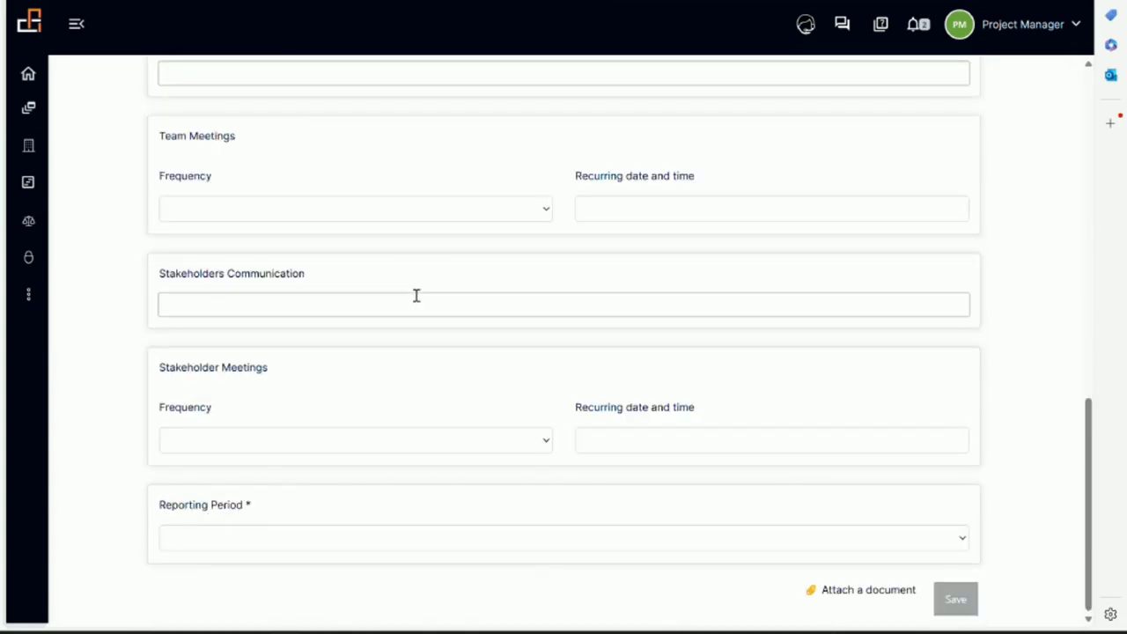
mouse_move(280, 440)
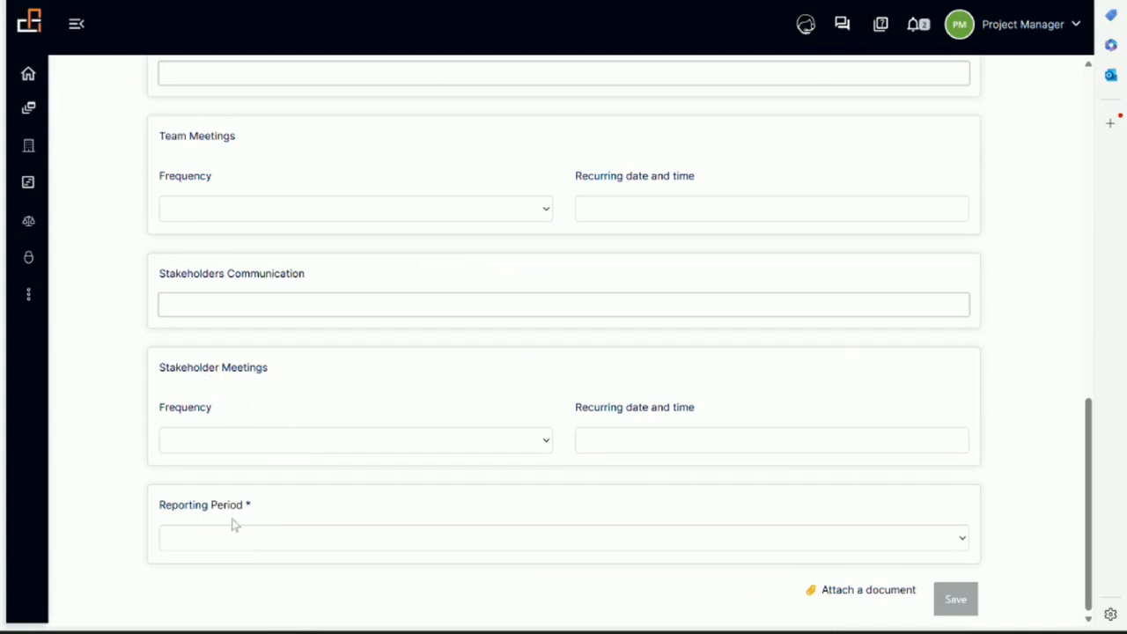
mouse_move(212, 519)
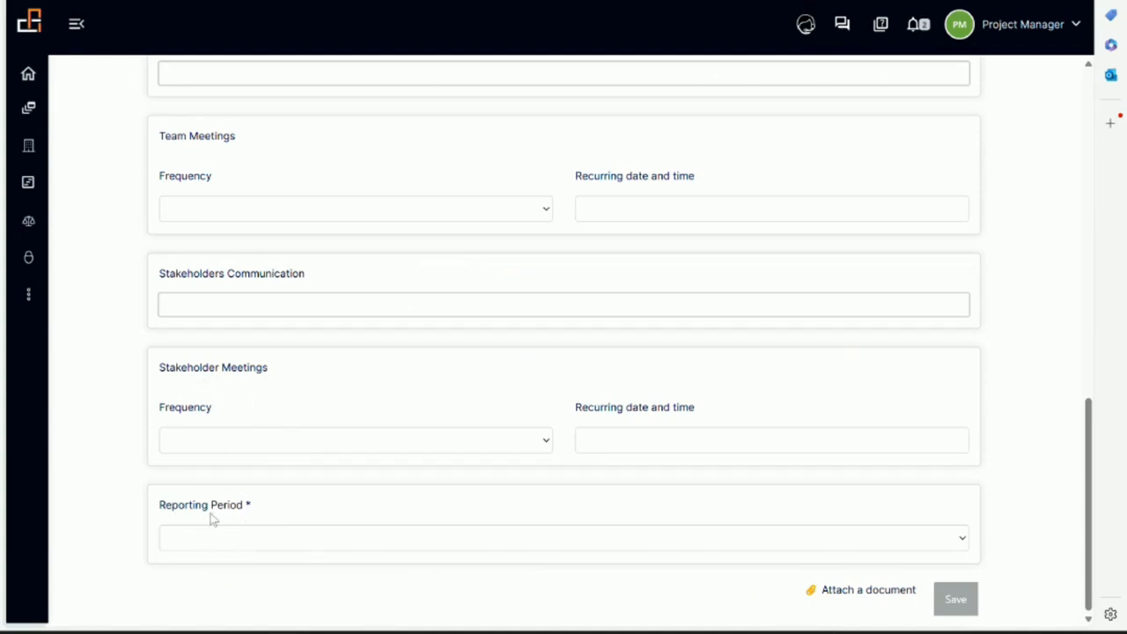
click(564, 537)
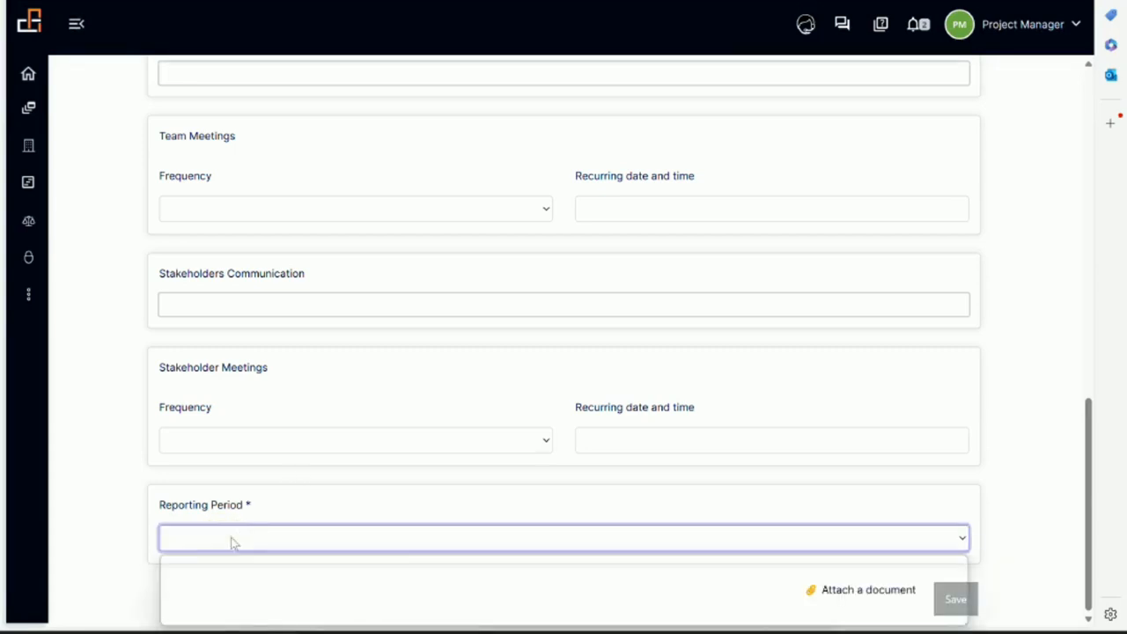
click(563, 538)
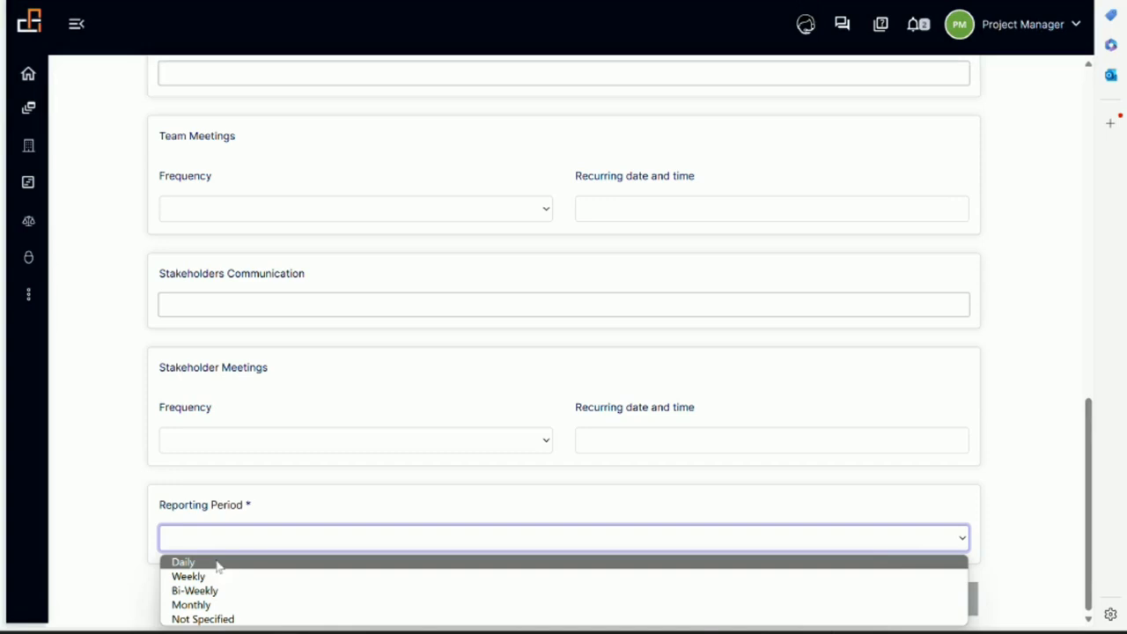
mouse_move(188, 576)
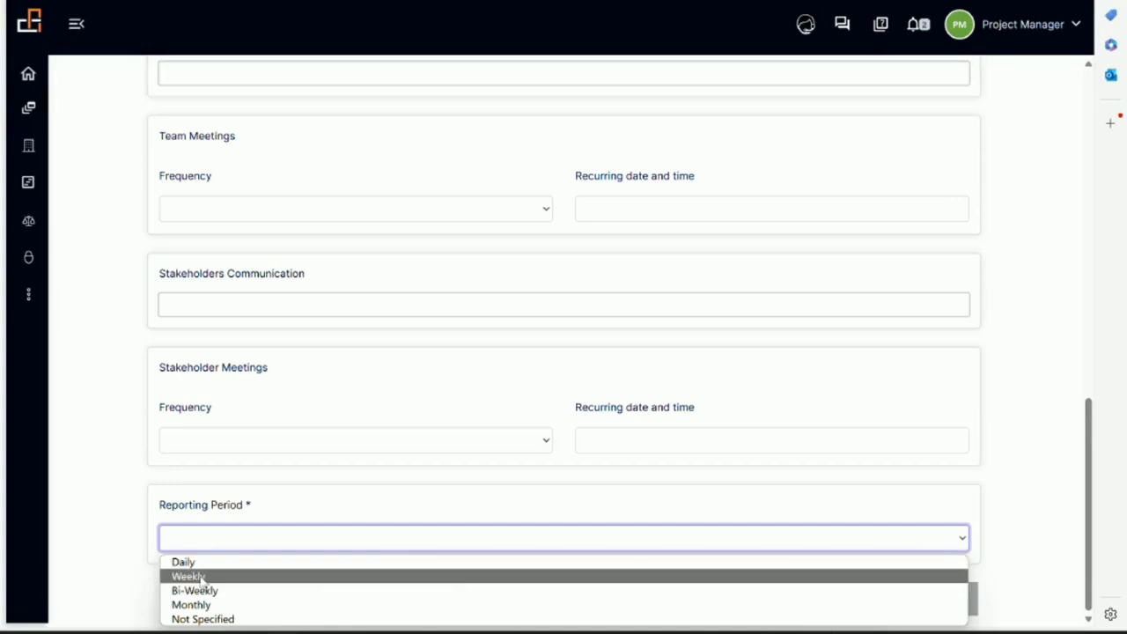
mouse_move(278, 521)
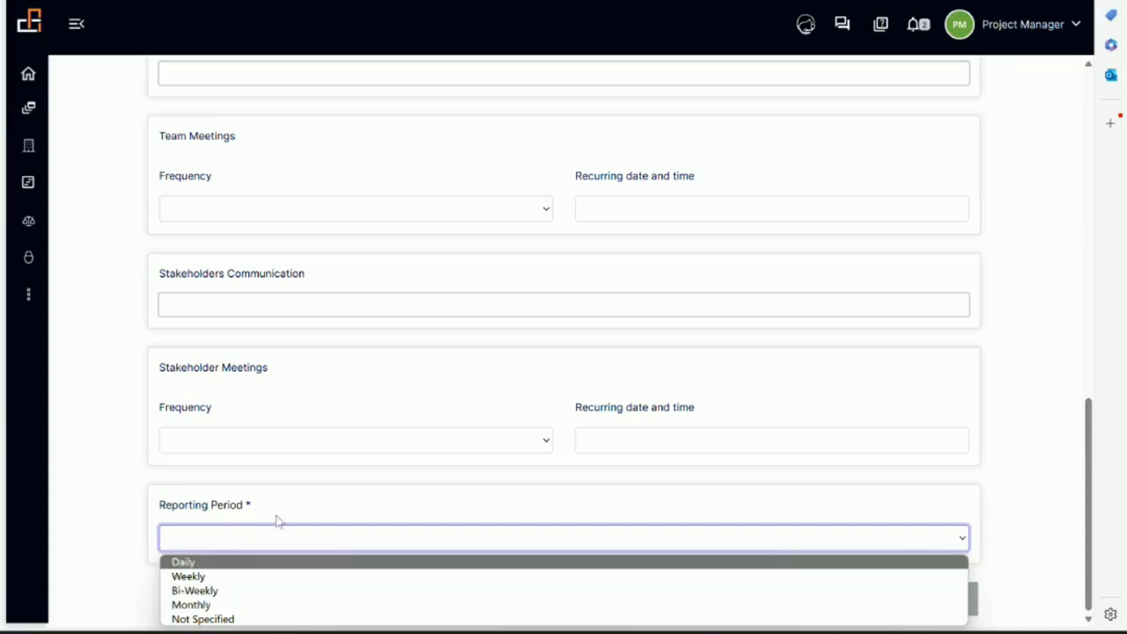
mouse_move(126, 514)
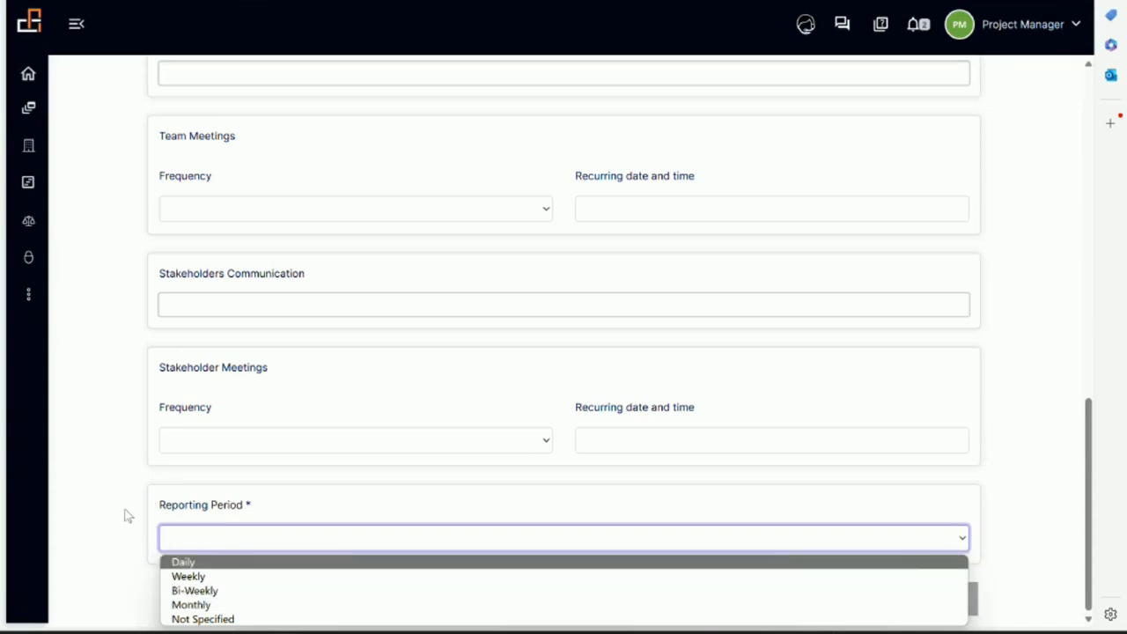
click(186, 575)
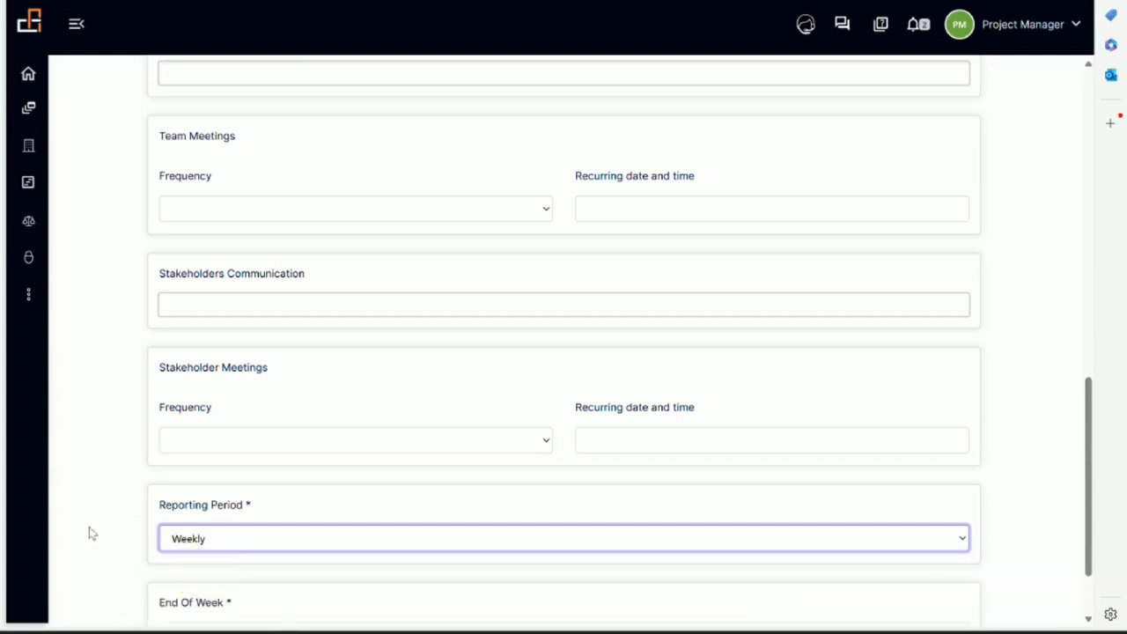
- Set End Of Week to Friday for the weekly reporting period
scroll(down, 3)
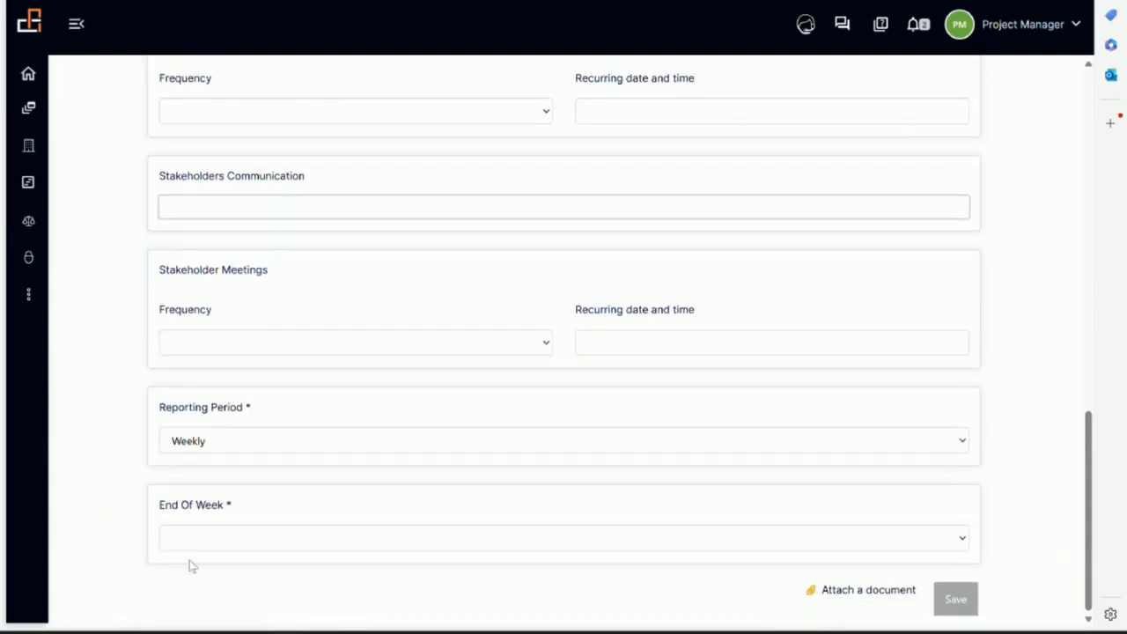
mouse_move(268, 535)
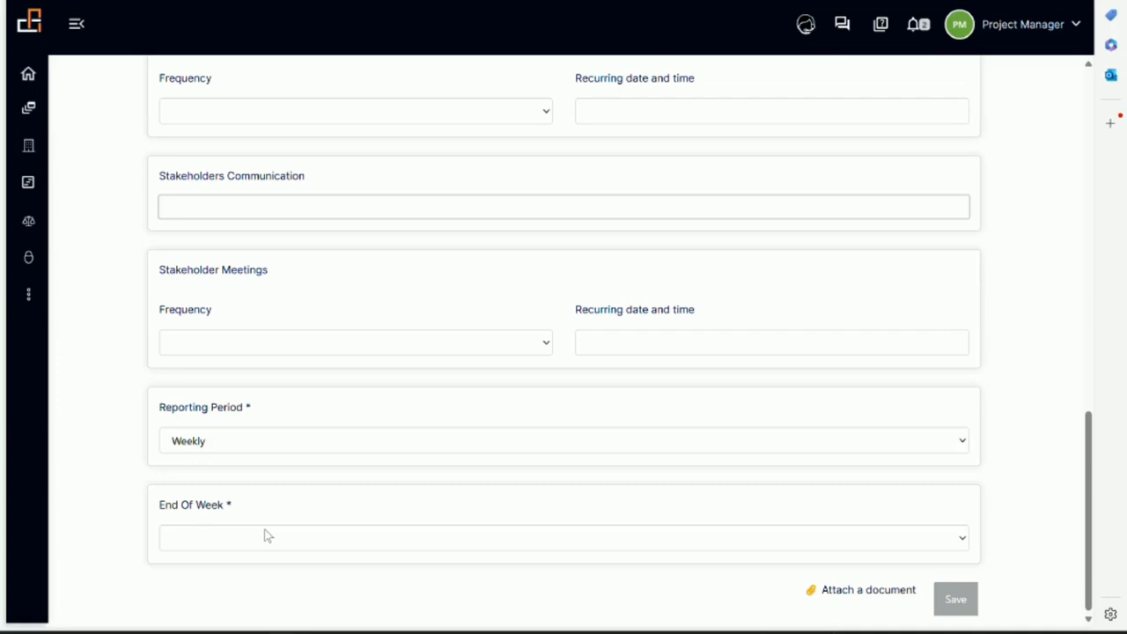
mouse_move(197, 521)
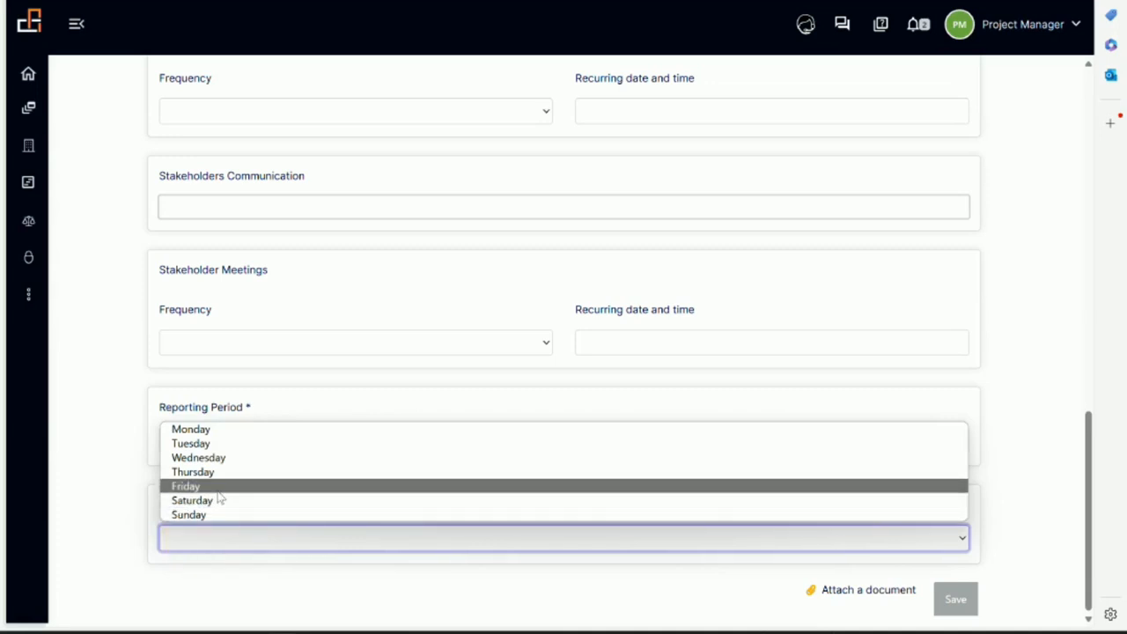
click(185, 486)
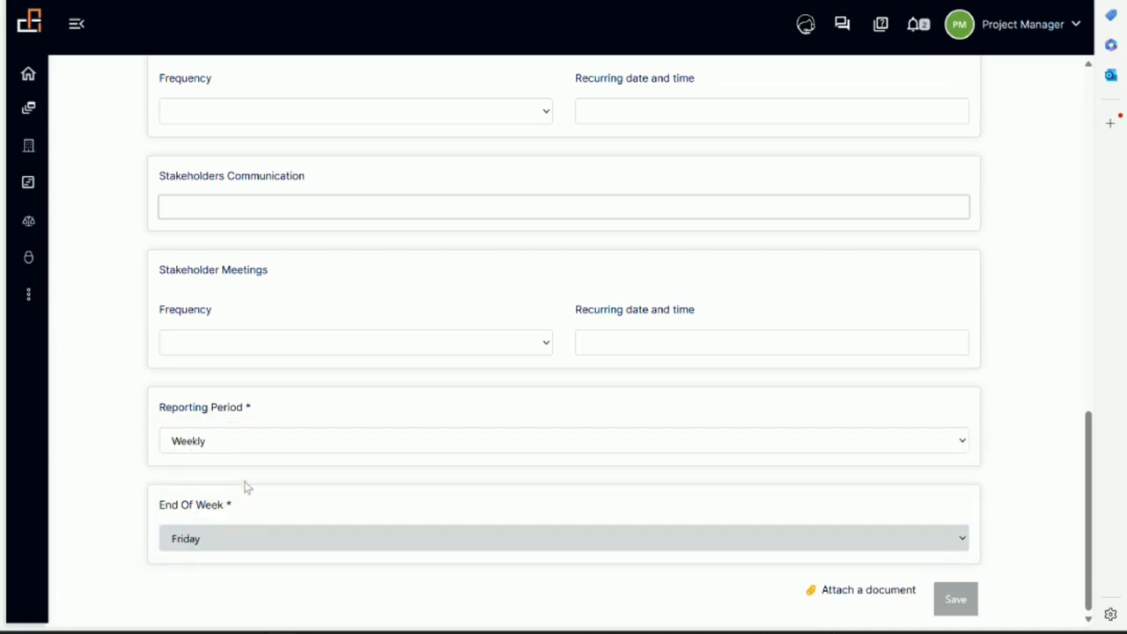
mouse_move(257, 496)
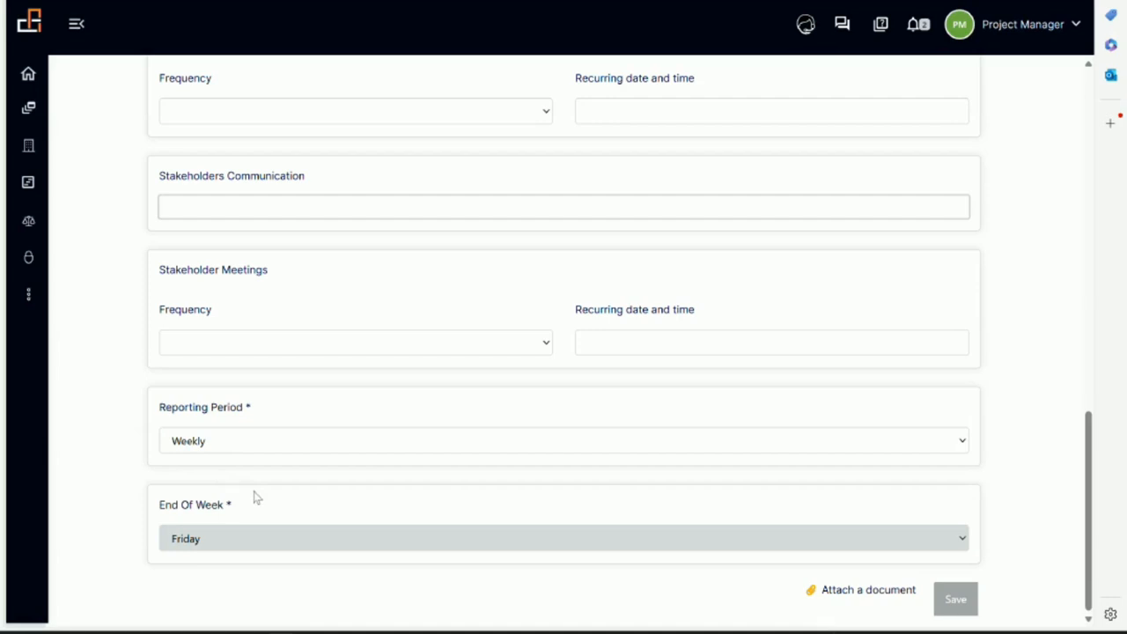
mouse_move(206, 609)
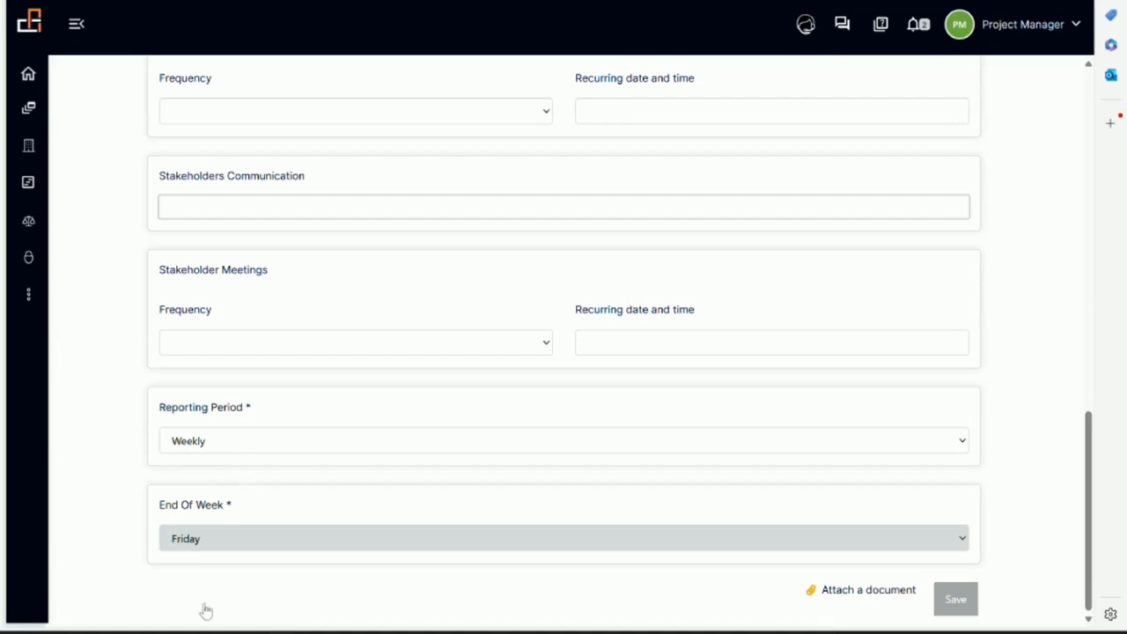
mouse_move(238, 553)
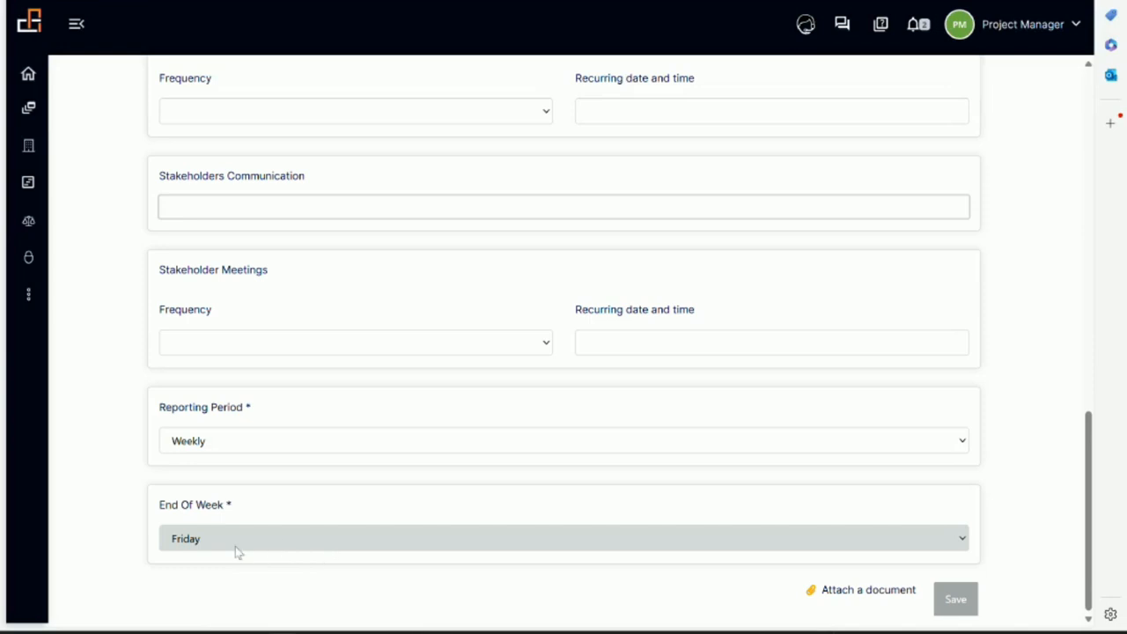
mouse_move(207, 539)
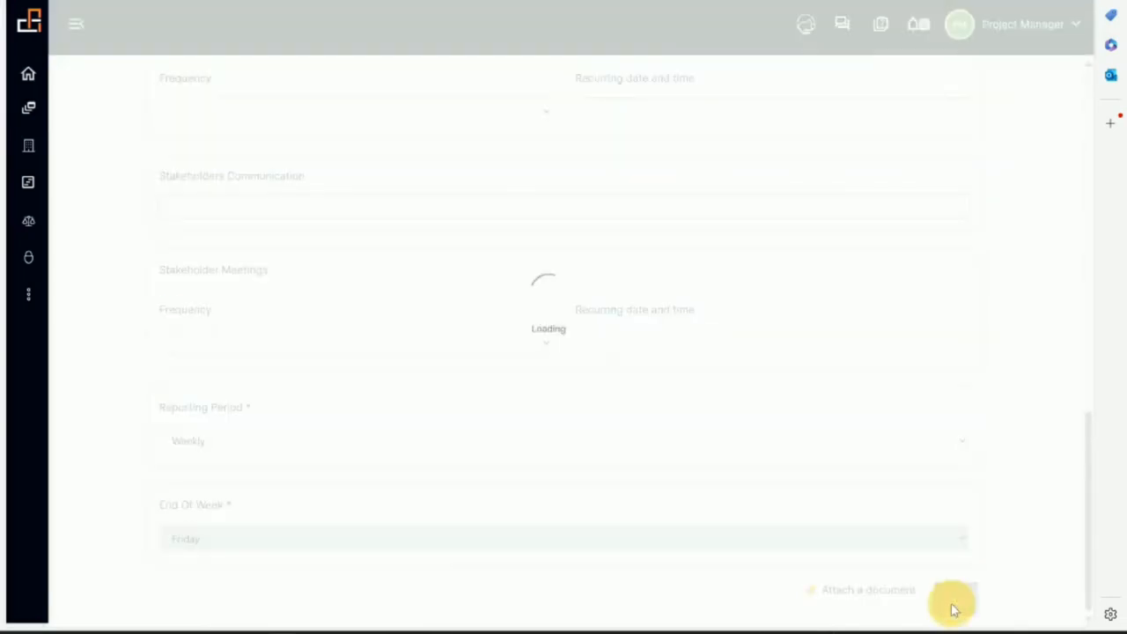
- Save the communication plan and return to the Project Set-up page
click(955, 599)
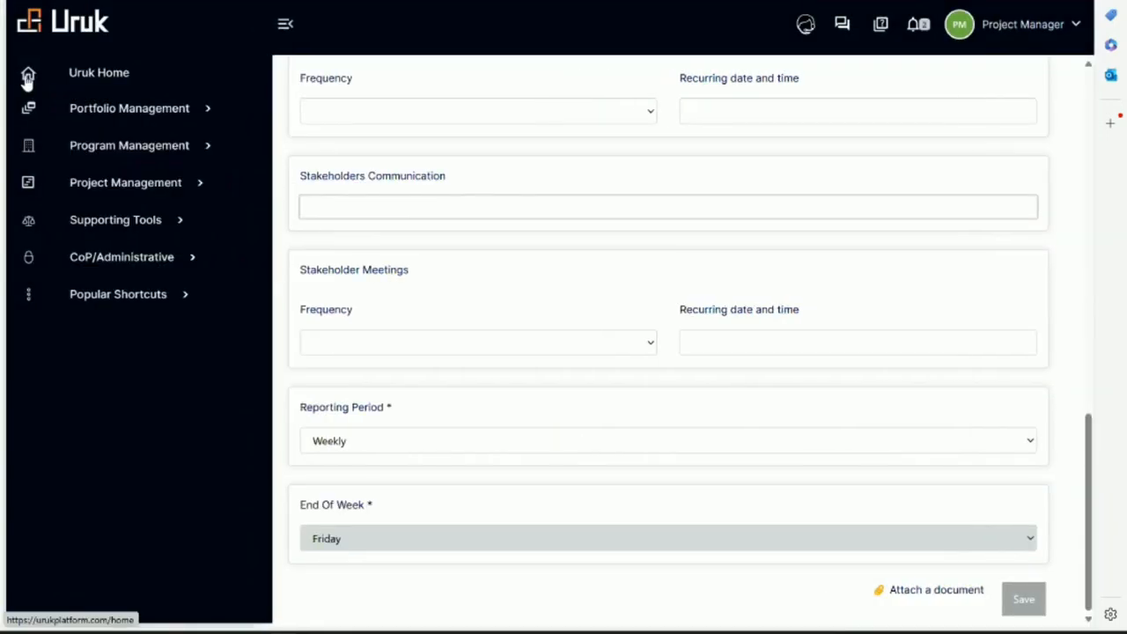
click(126, 181)
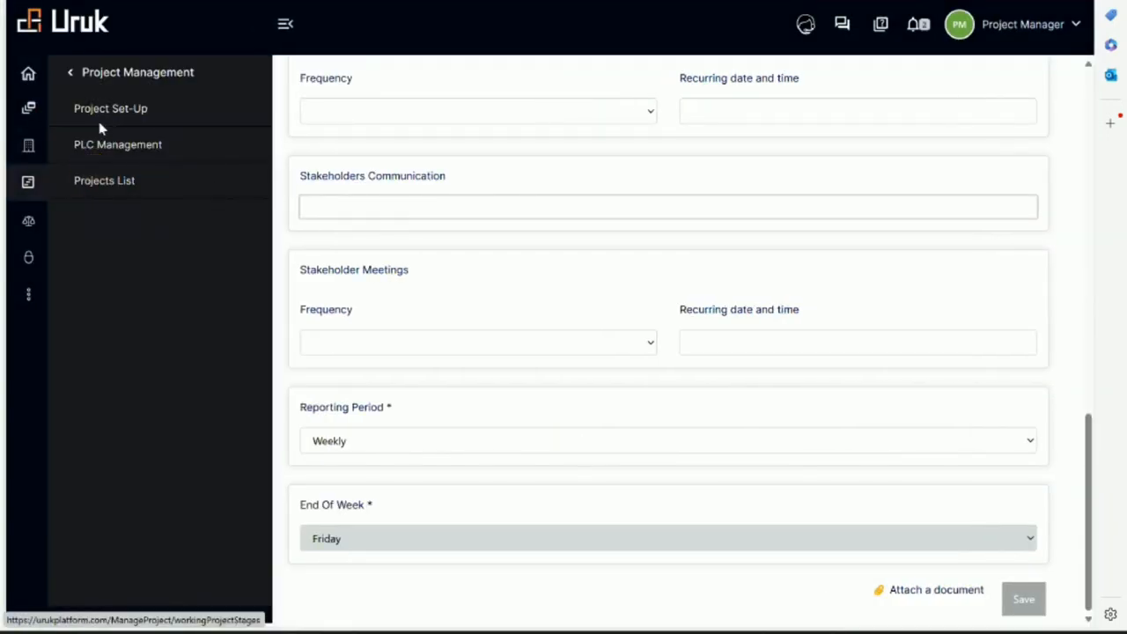
click(109, 110)
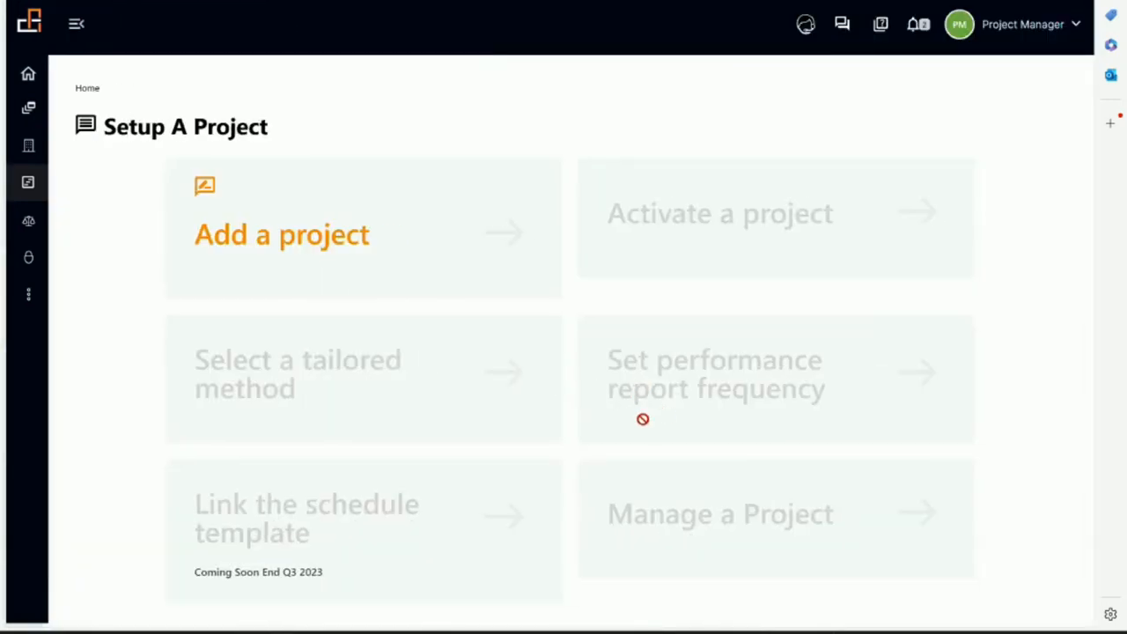
mouse_move(317, 229)
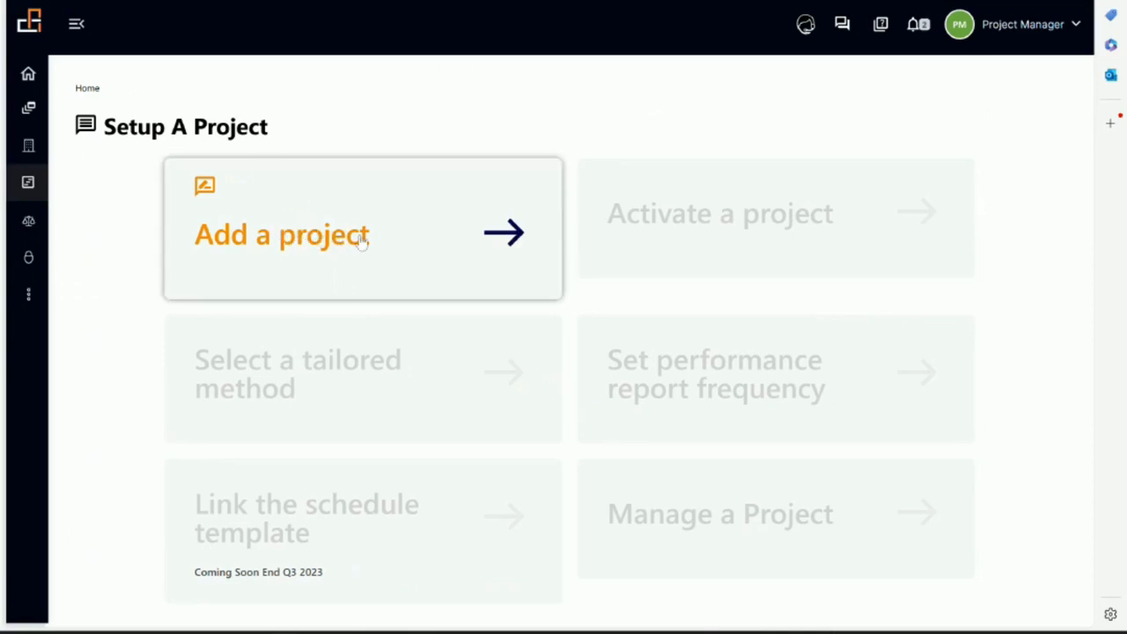
mouse_move(328, 222)
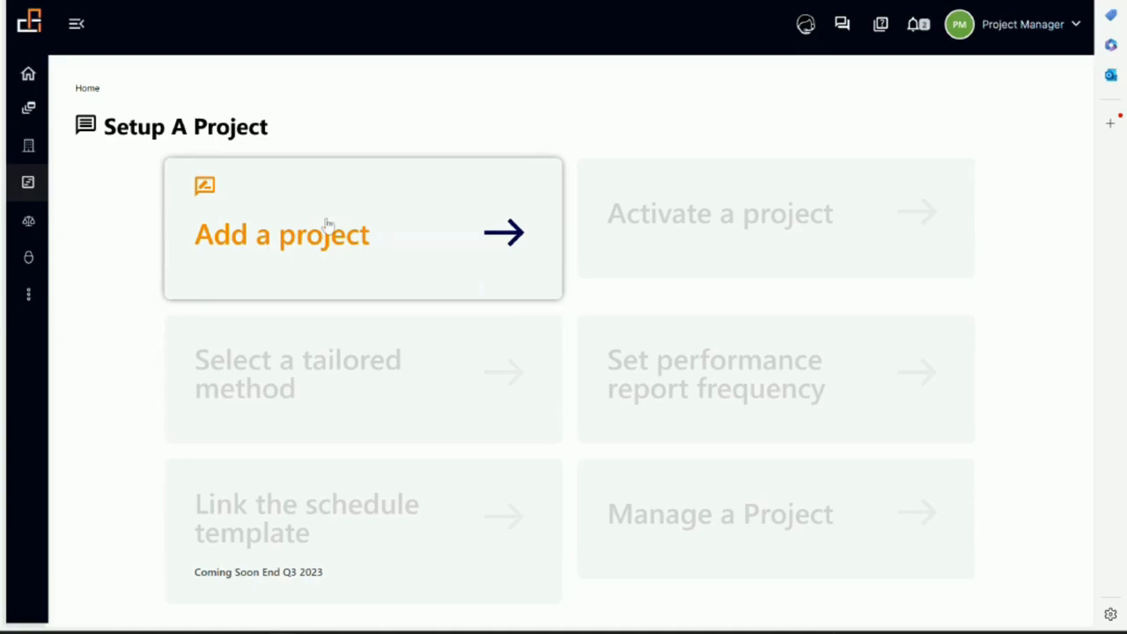
mouse_move(310, 178)
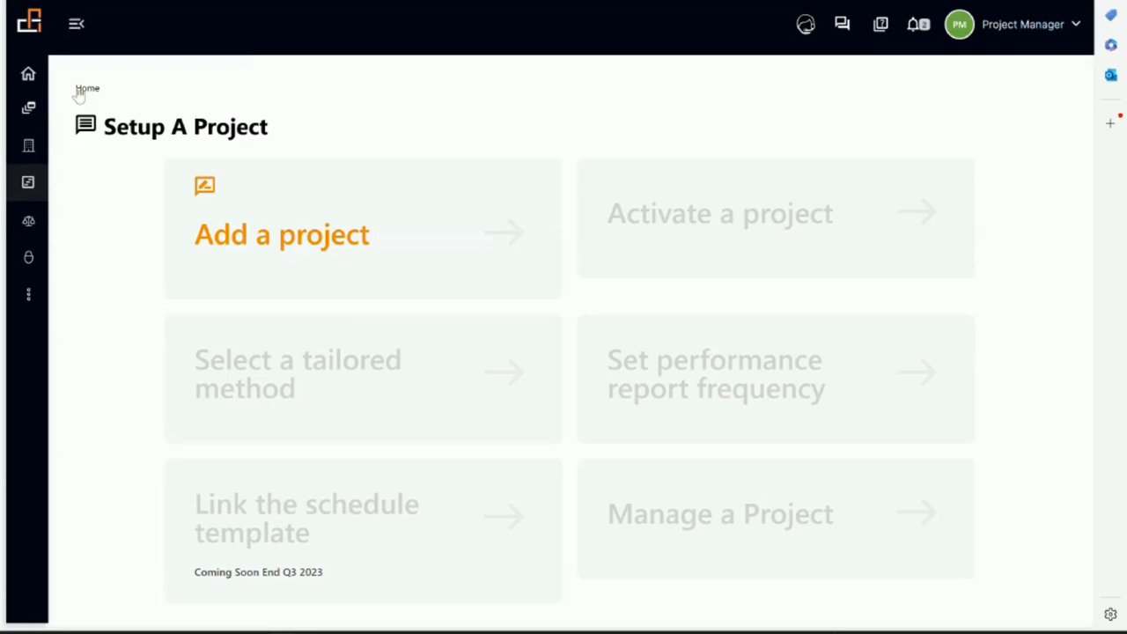
- Show PLC Management for Test 01 Project with Project Life Cycle Management stages expanded
click(76, 25)
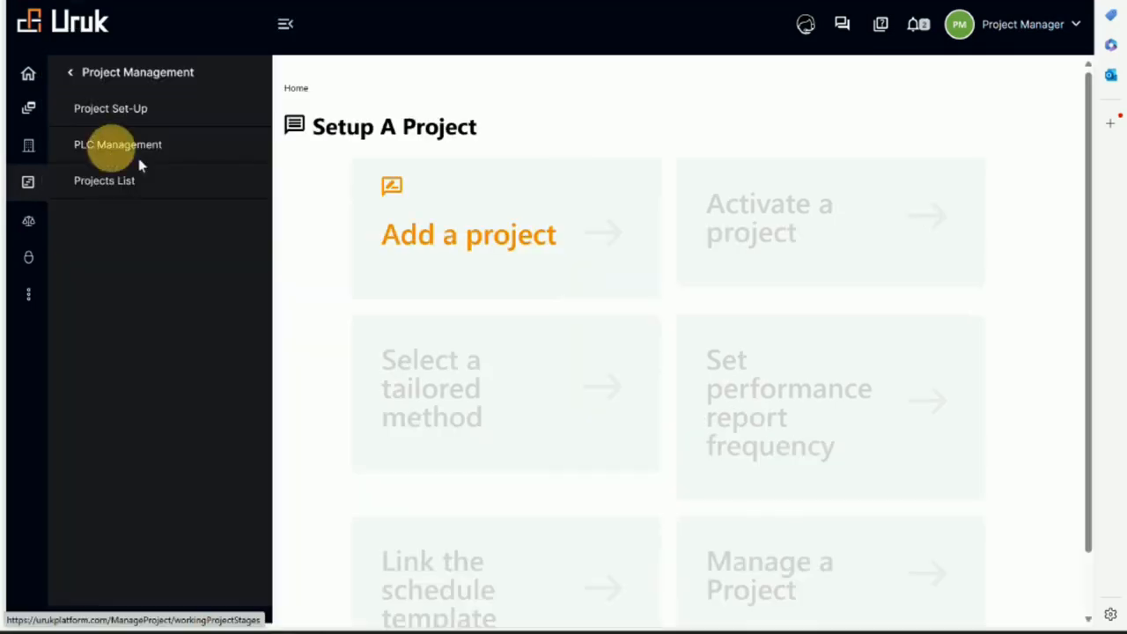
click(116, 144)
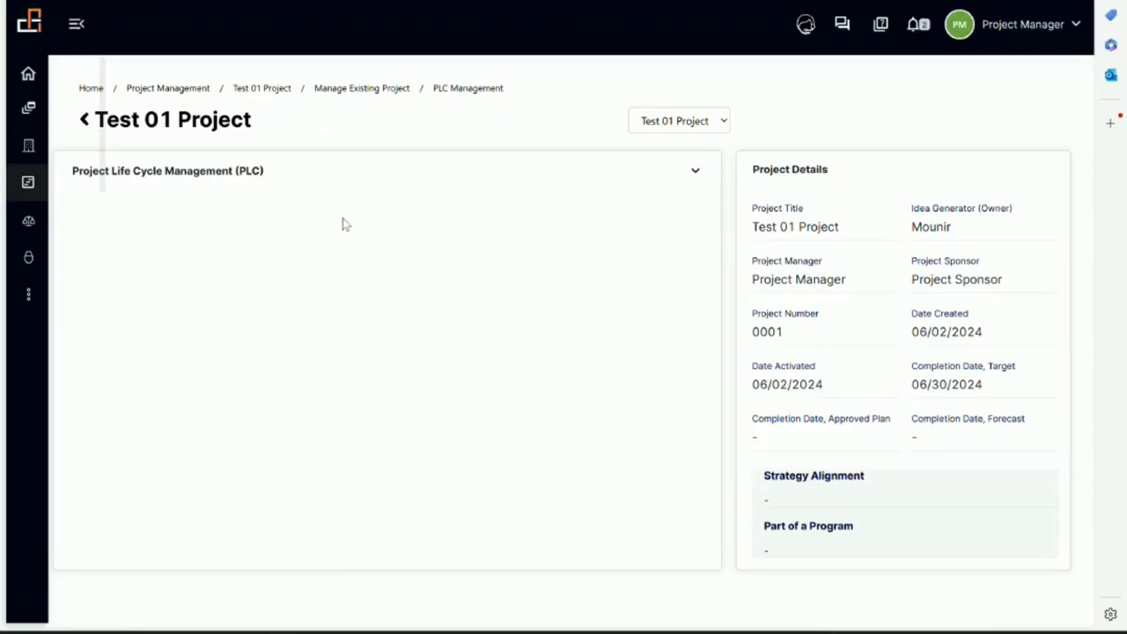
click(694, 169)
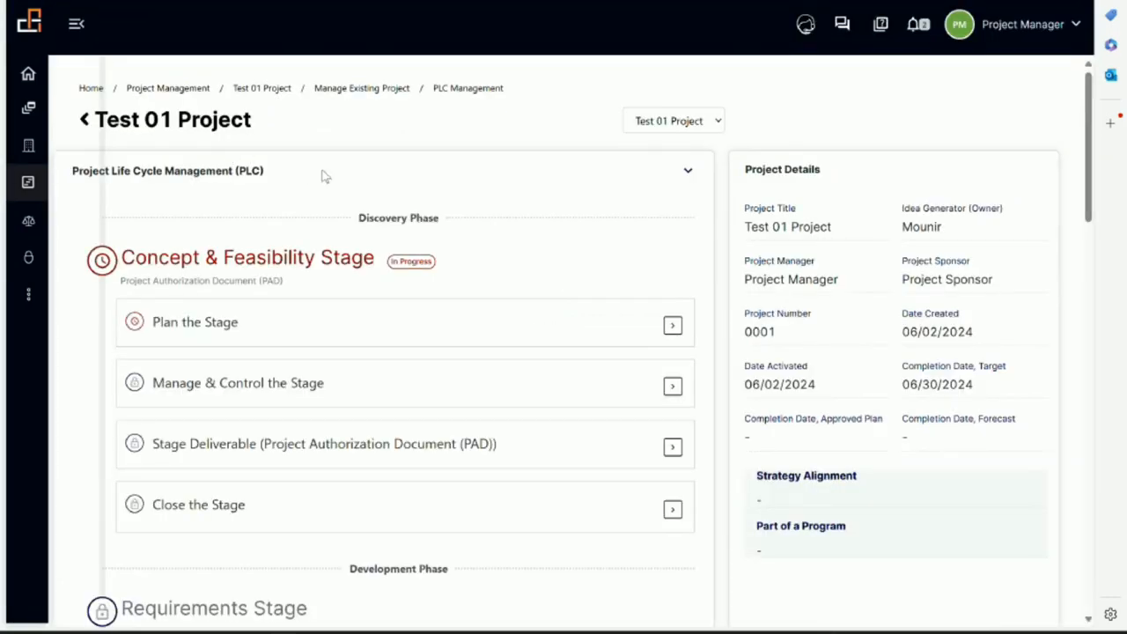